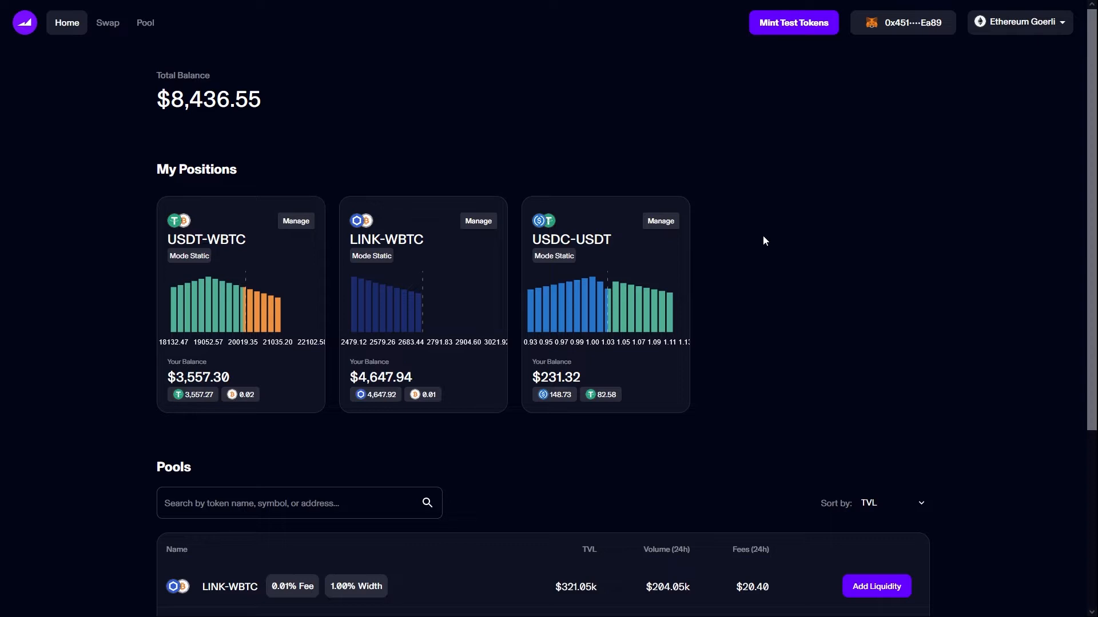
pyautogui.moveTo(145, 28)
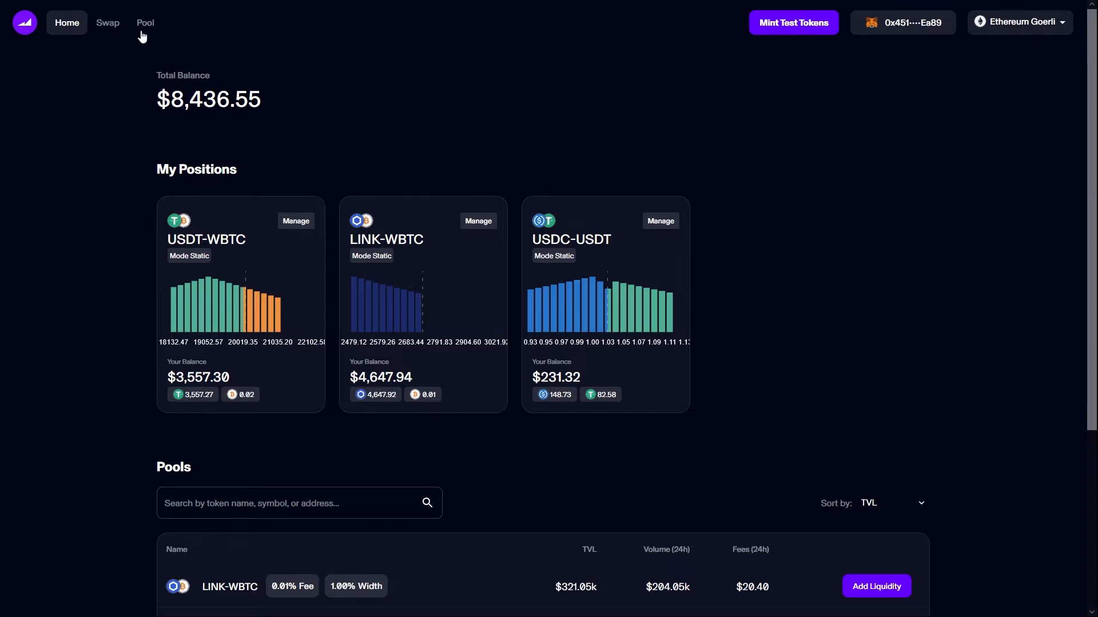
# - On the Pool page, pick USDC as the first token to load the USDC-LINK pool chart
pyautogui.click(144, 22)
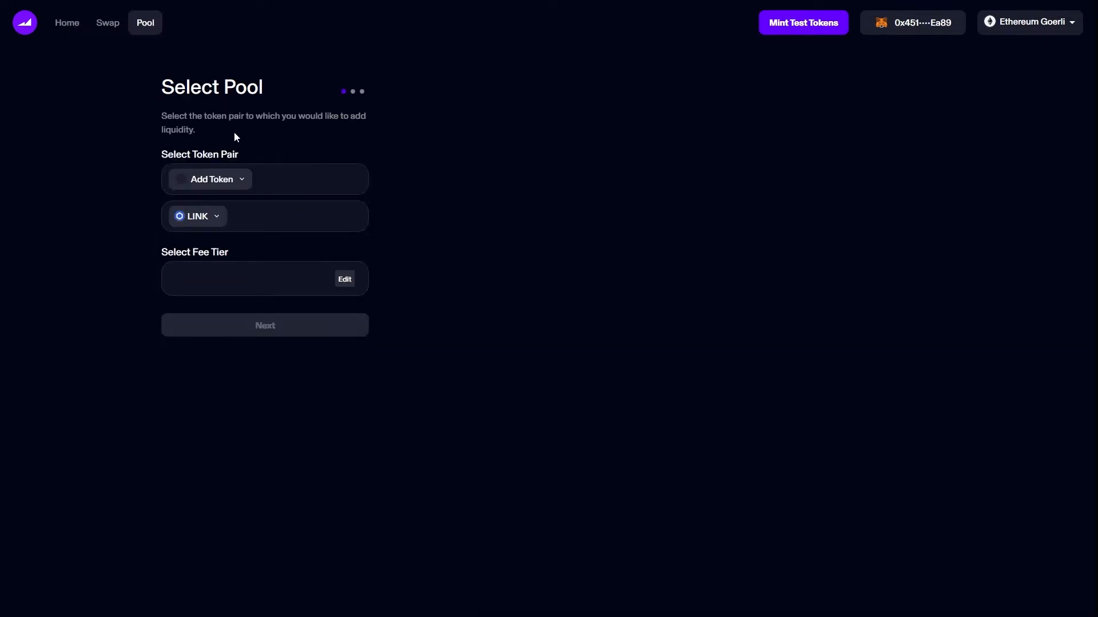
pyautogui.click(210, 178)
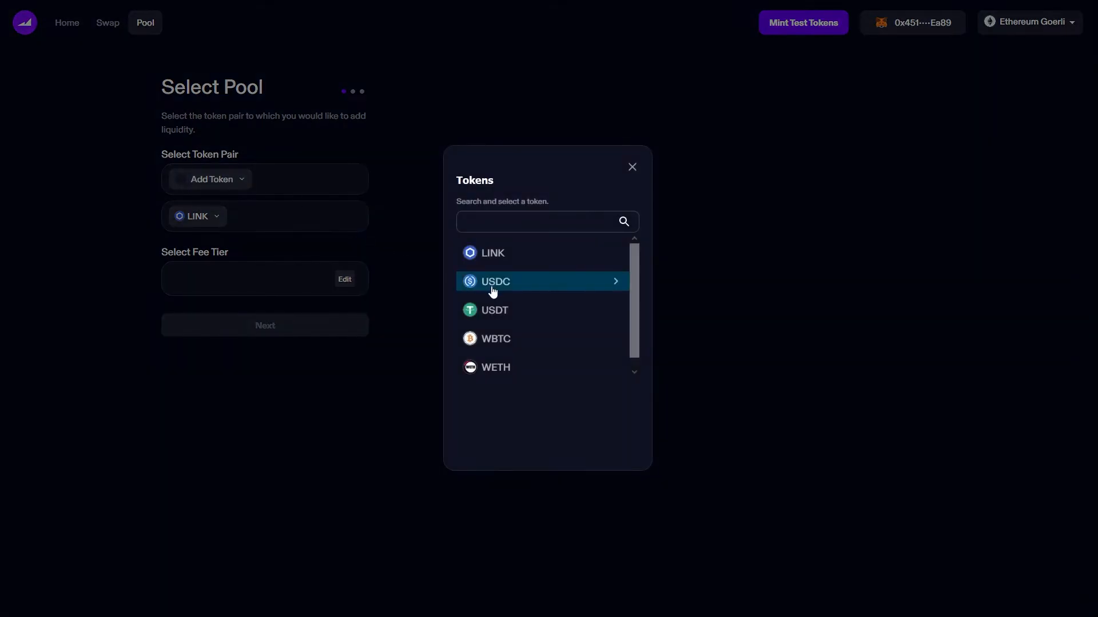
pyautogui.click(493, 280)
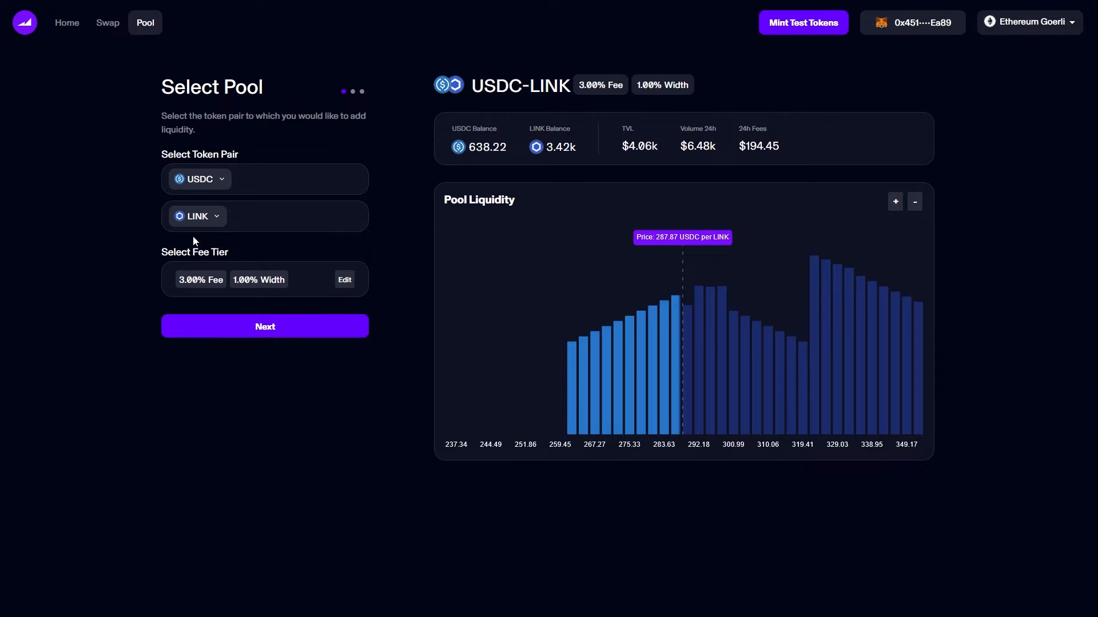
pyautogui.moveTo(191, 265)
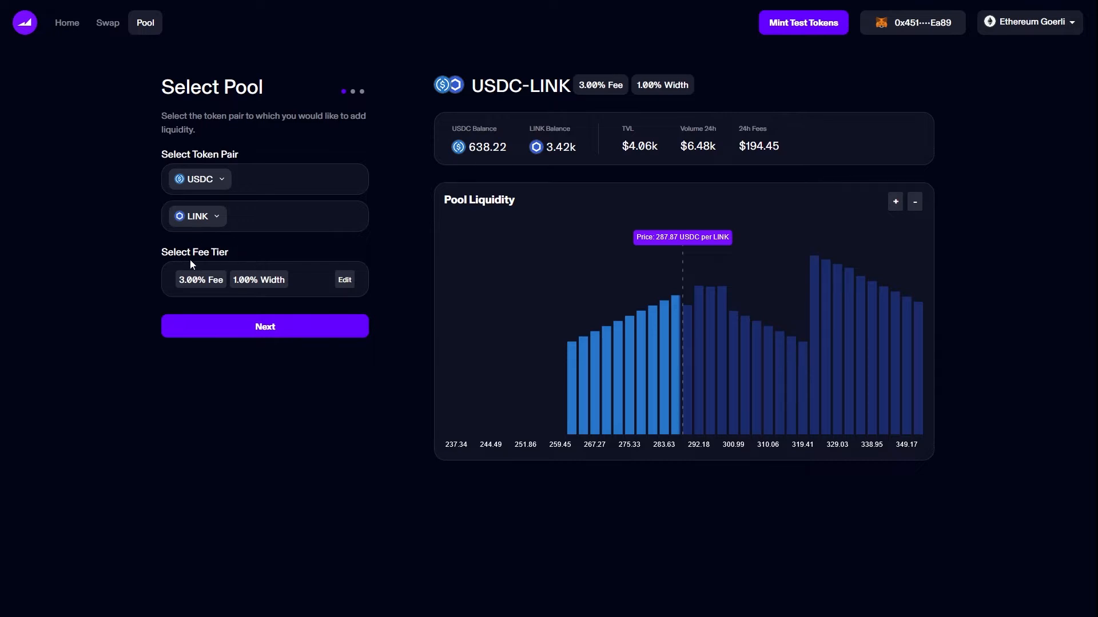
pyautogui.moveTo(264, 296)
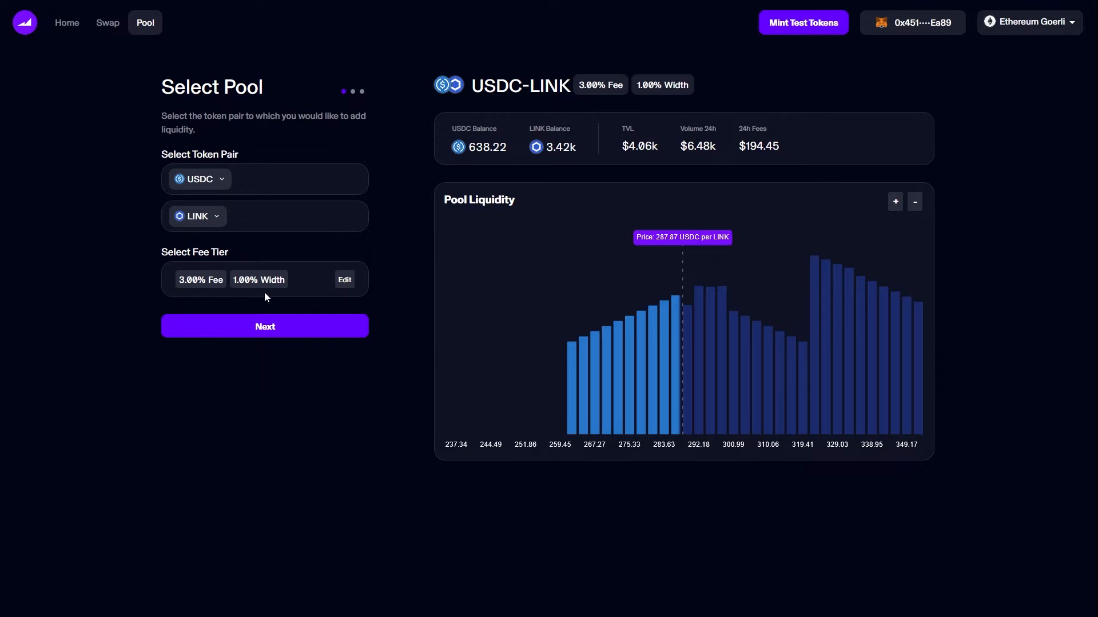
pyautogui.moveTo(278, 297)
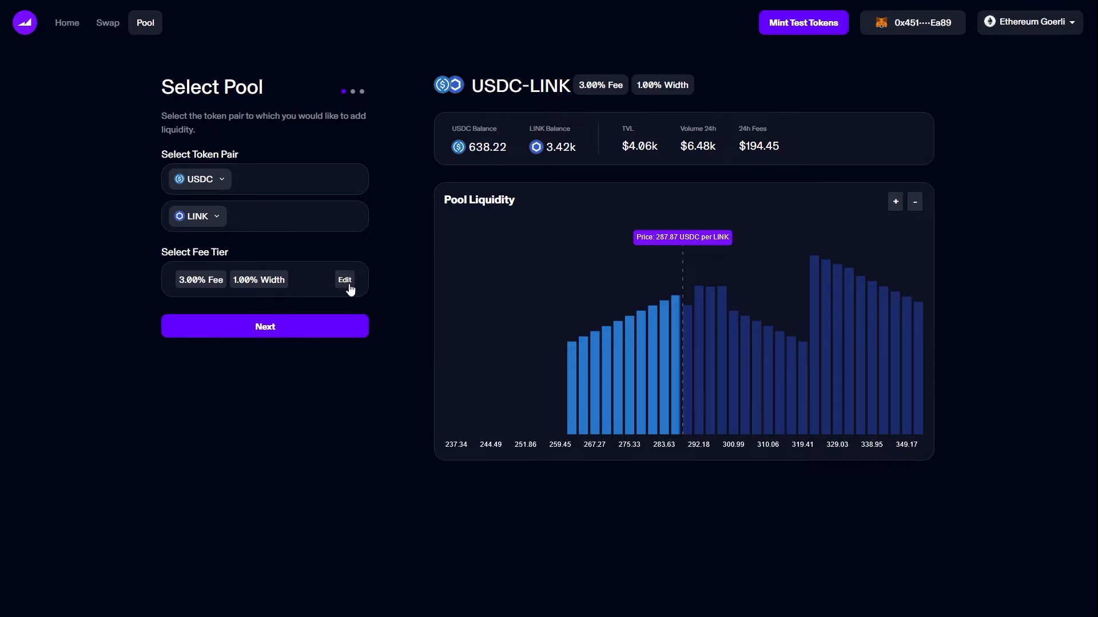
# - Change the fee tier to the not-yet-deployed 0.04% fee, 1.00% width pool
pyautogui.click(344, 280)
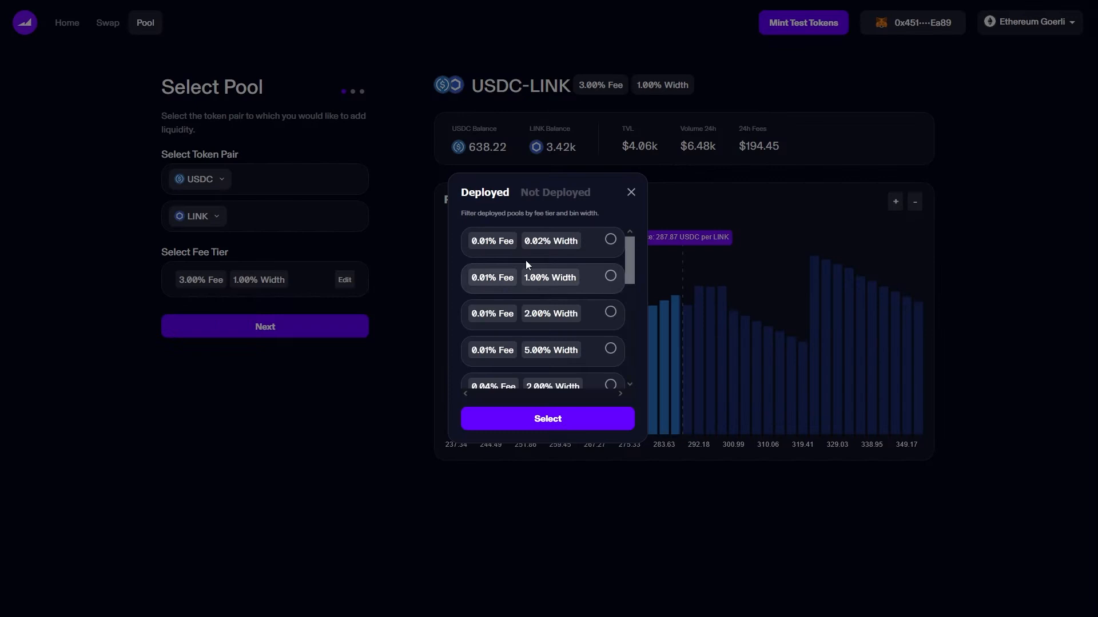
pyautogui.moveTo(549, 358)
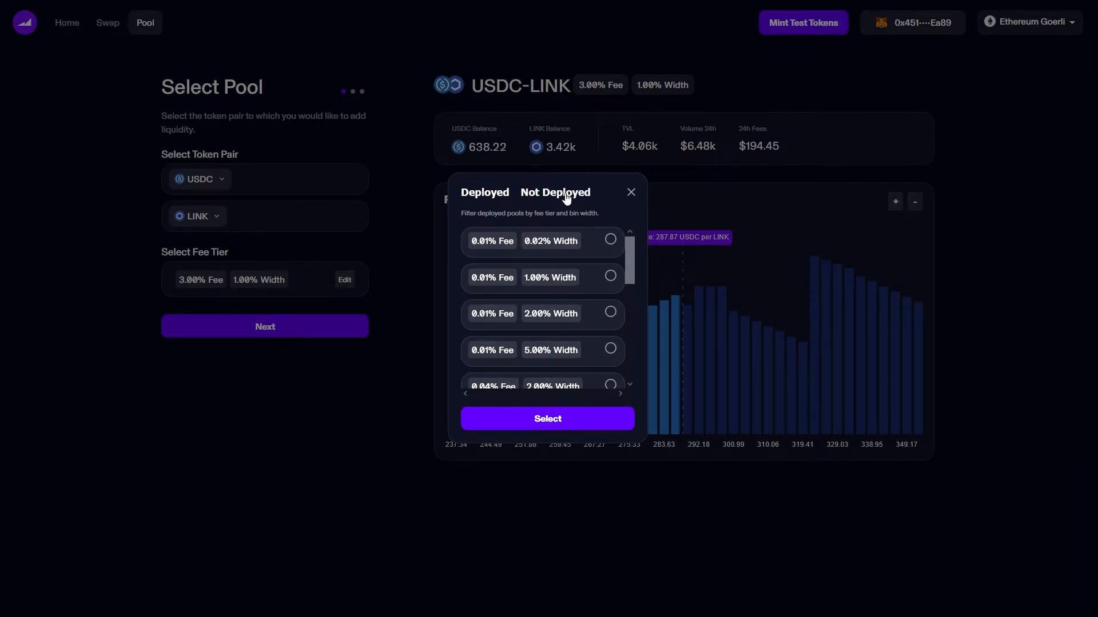
pyautogui.click(554, 192)
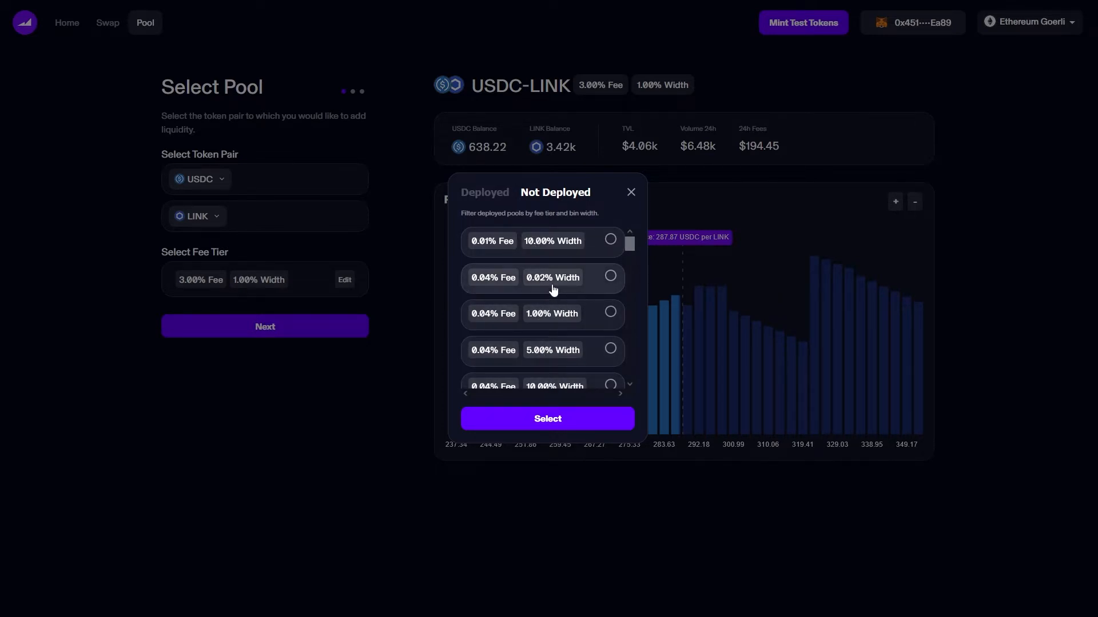
pyautogui.click(609, 313)
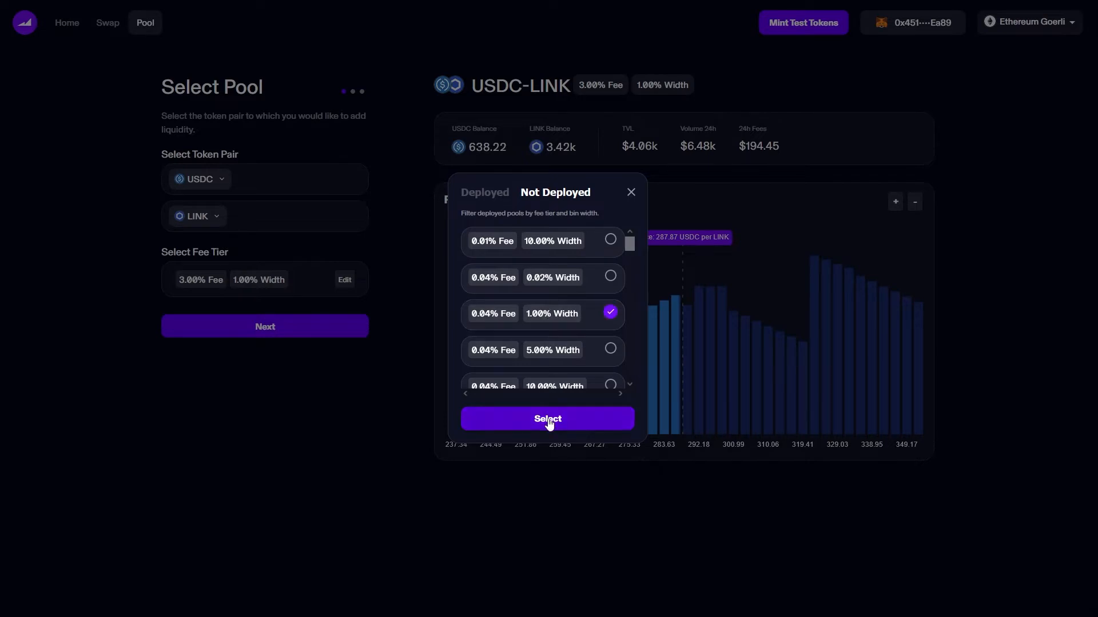
pyautogui.click(546, 418)
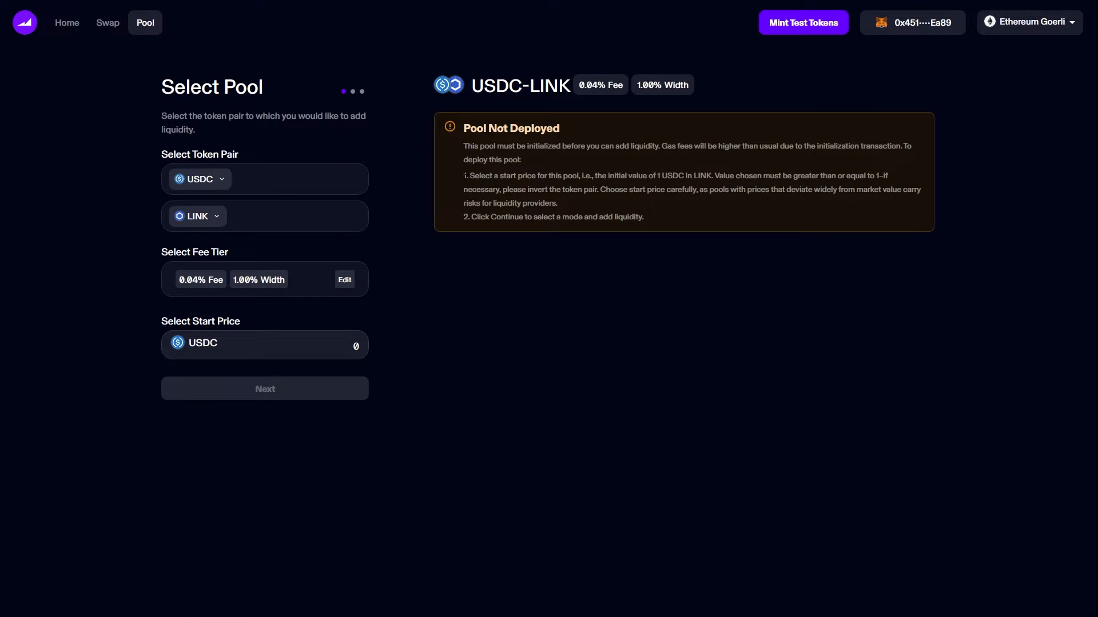
pyautogui.moveTo(455, 208)
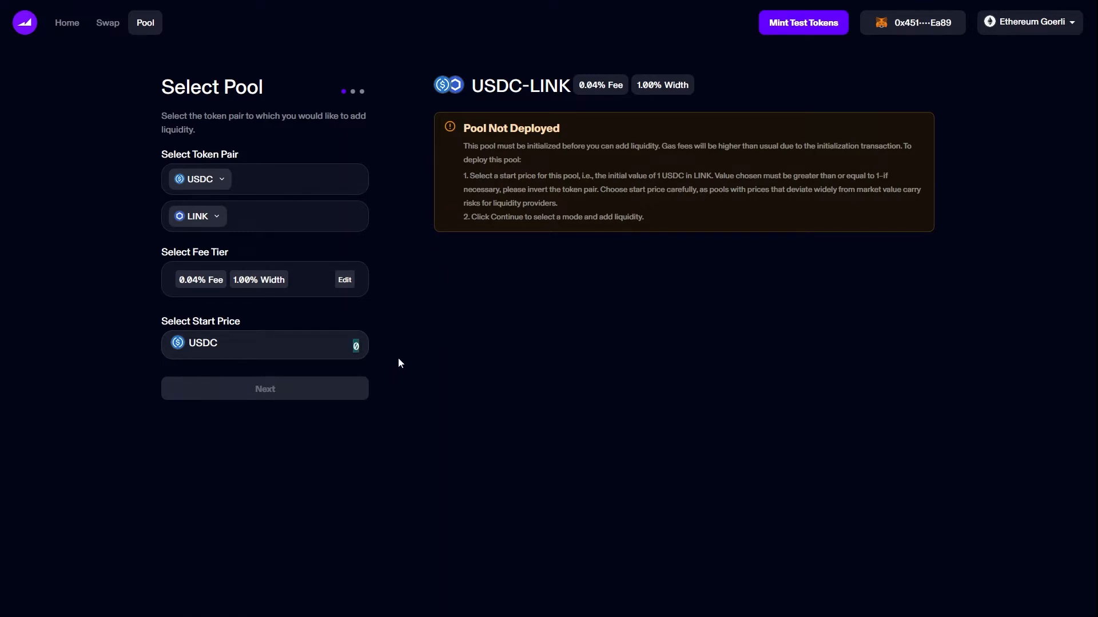
# - Enter a start price of 8 USDC and proceed to mode selection
pyautogui.write('8')
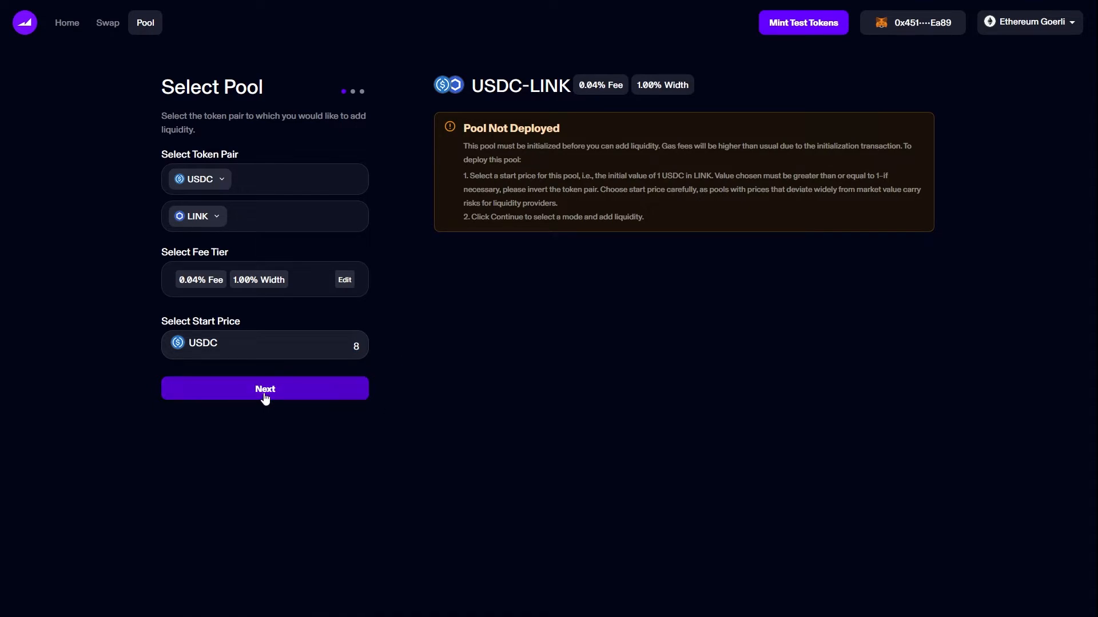
pyautogui.click(264, 388)
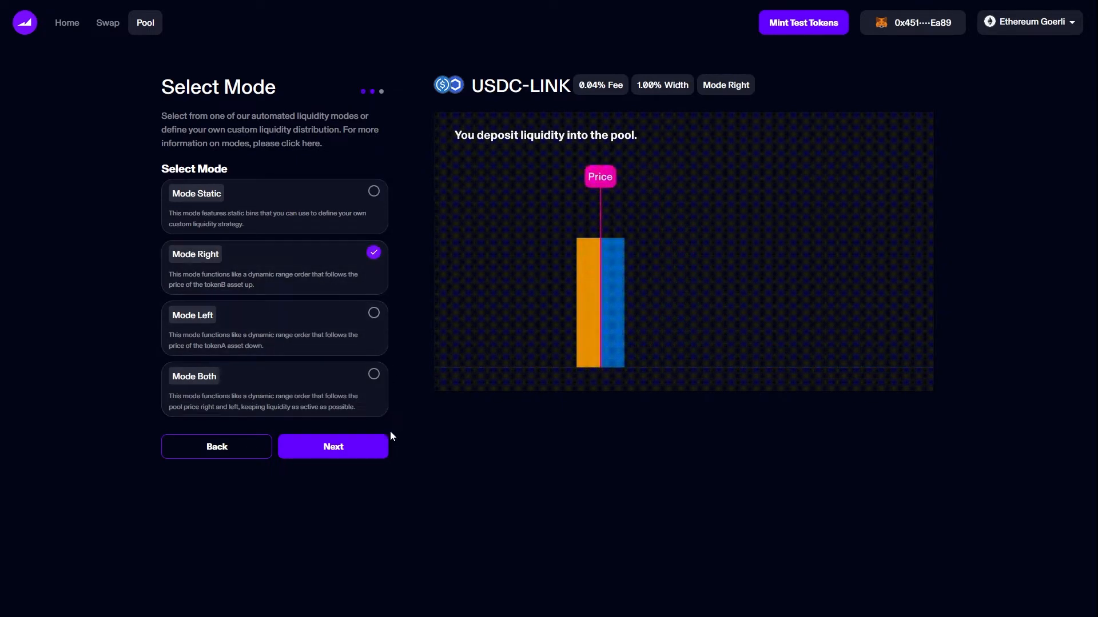
# - Keep Mode Right and proceed to the Add Liquidity page
pyautogui.click(333, 446)
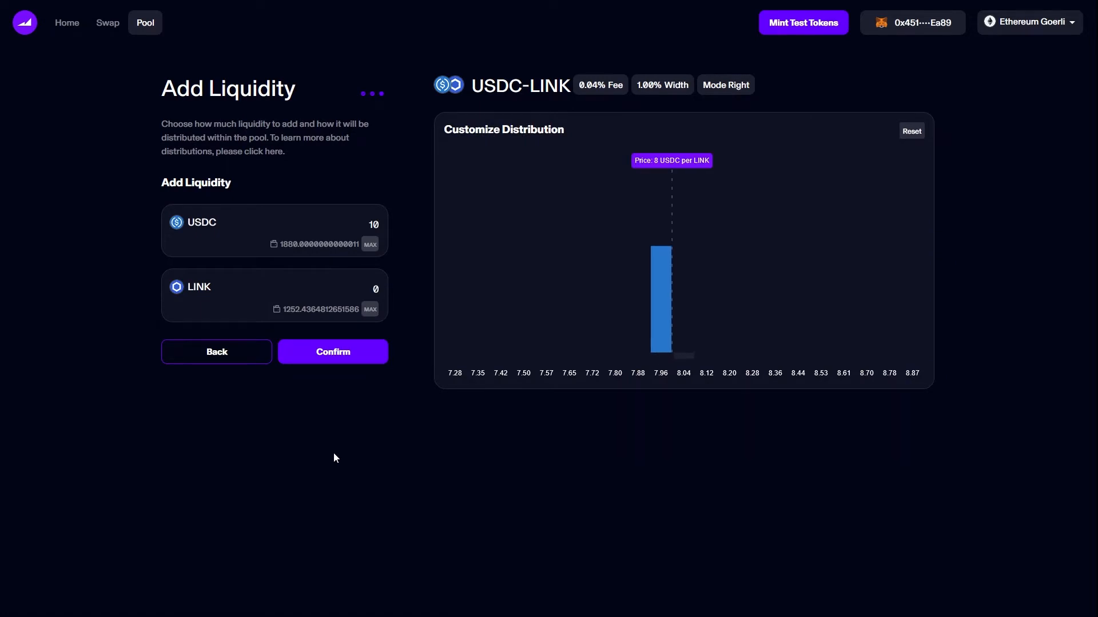
pyautogui.moveTo(389, 252)
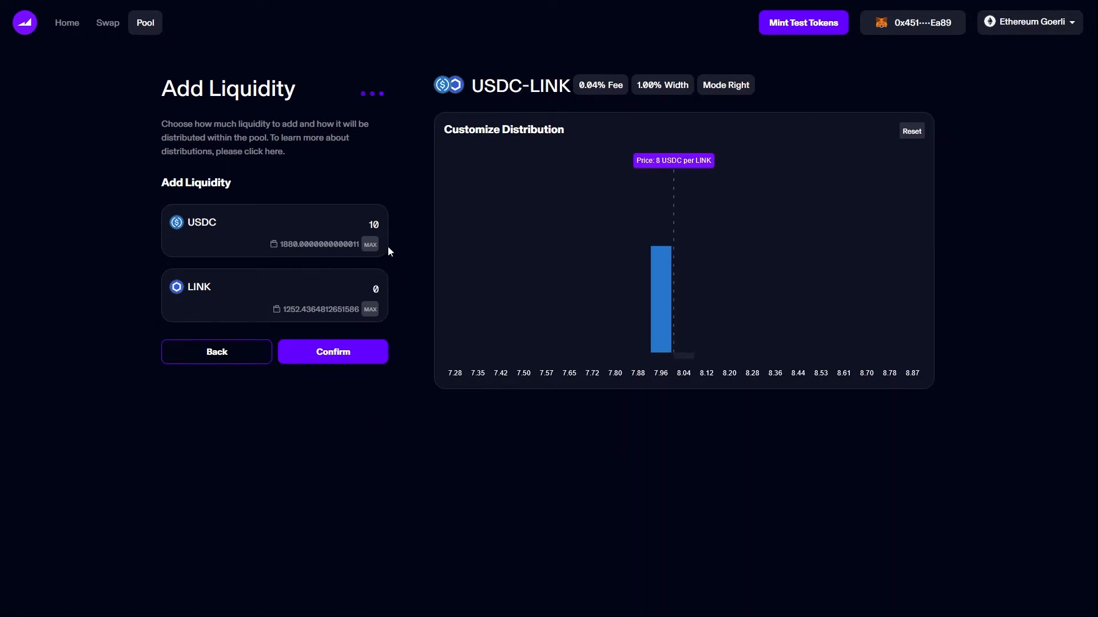
# - Enter 1000 USDC, add to the 8.00–8.08 bin, and switch the mode to Left
pyautogui.write('1000')
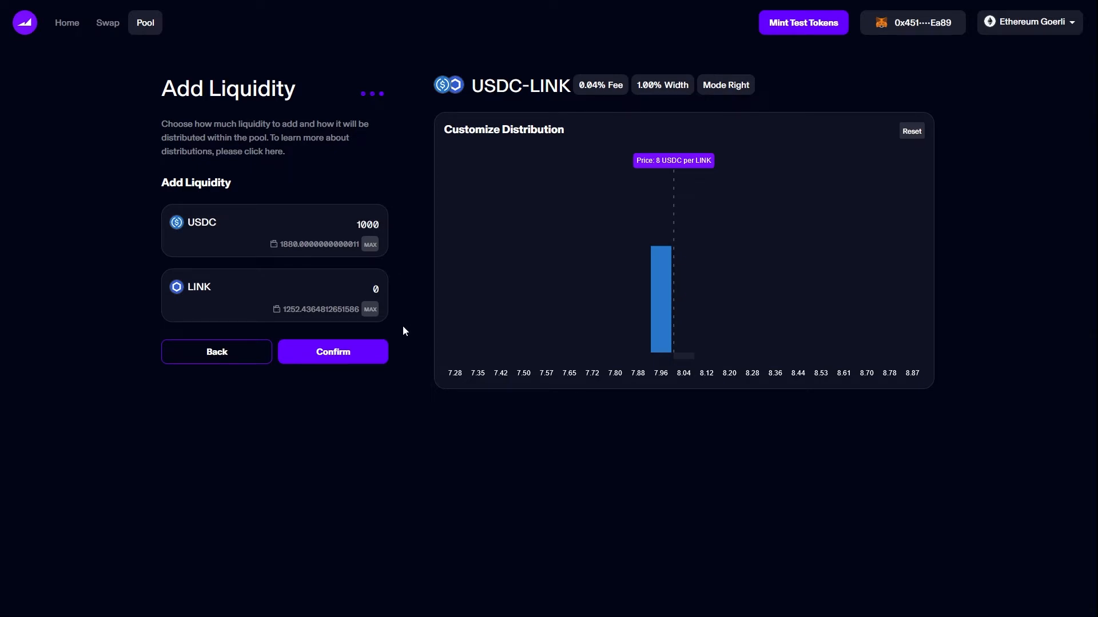
pyautogui.moveTo(662, 323)
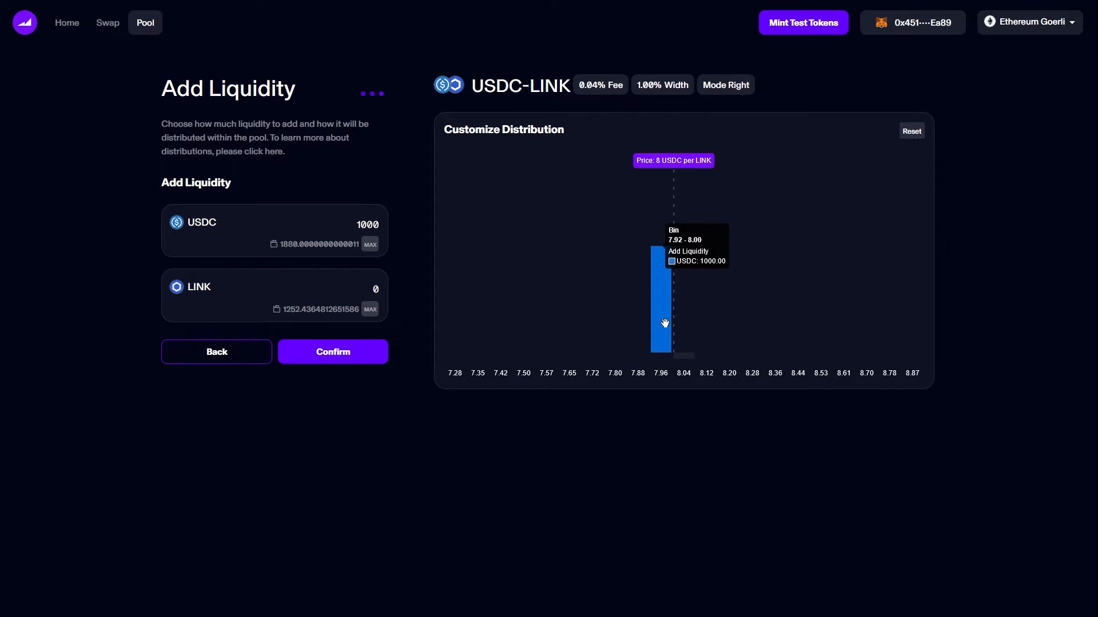
pyautogui.moveTo(657, 177)
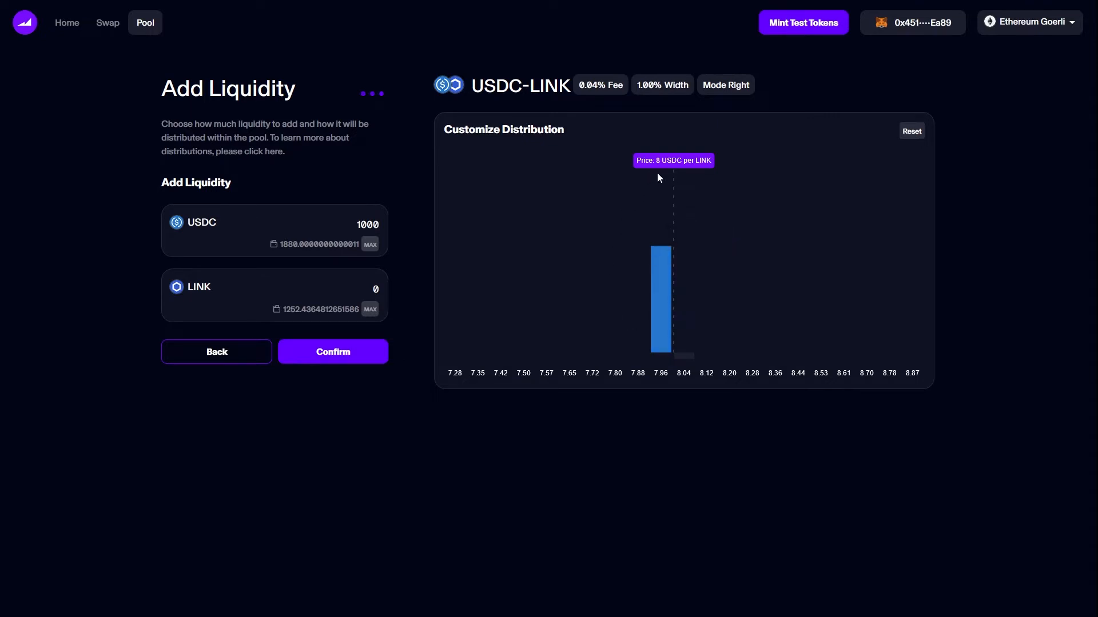
pyautogui.moveTo(684, 294)
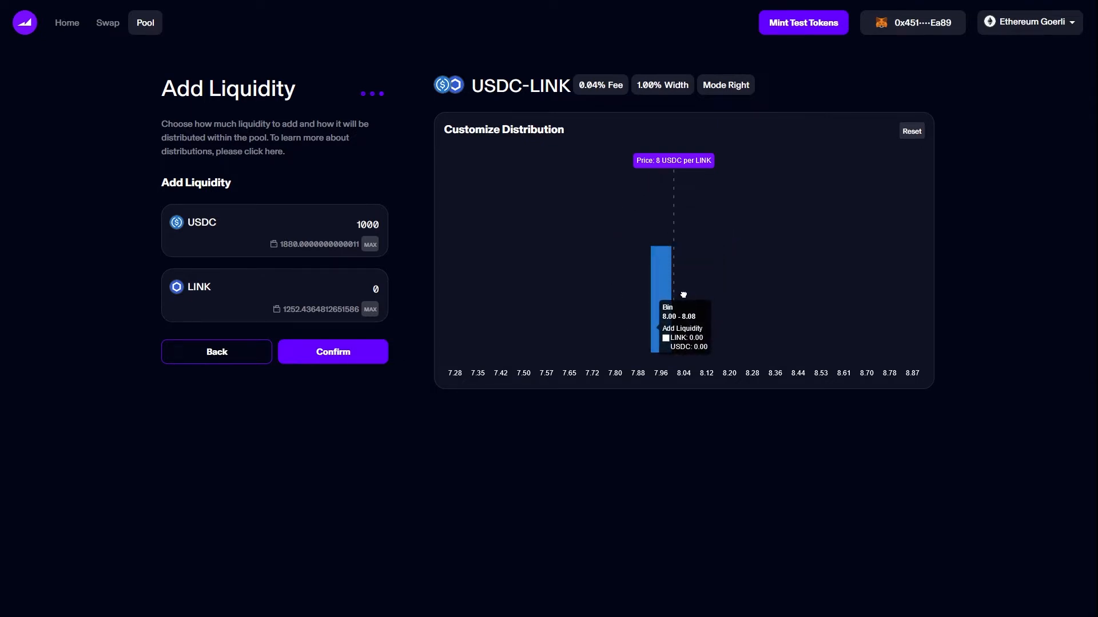
pyautogui.click(673, 308)
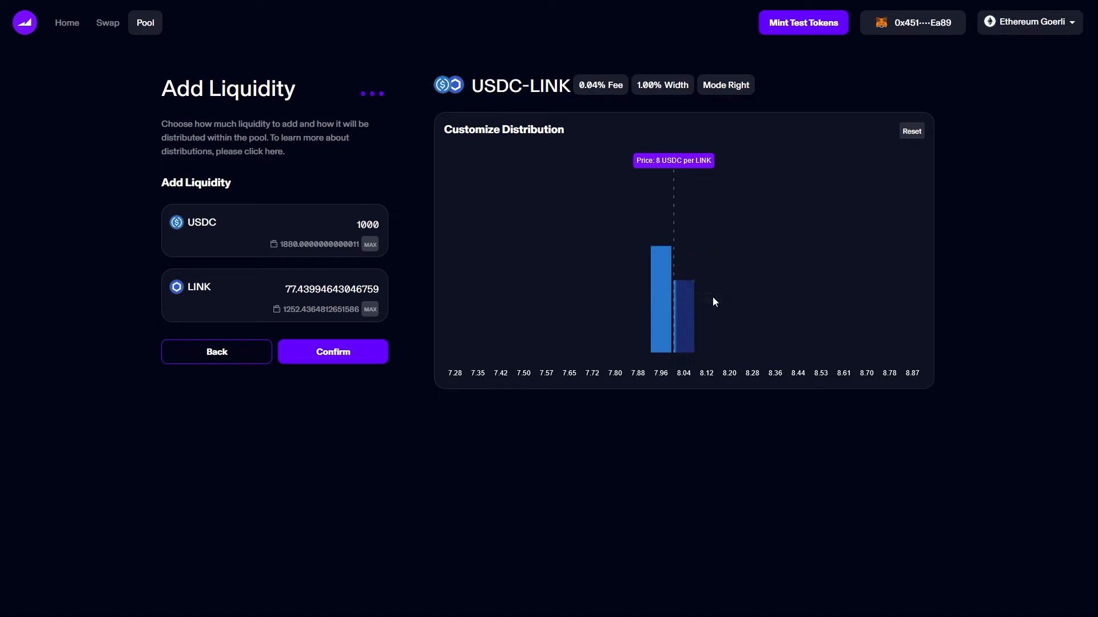
pyautogui.moveTo(683, 288)
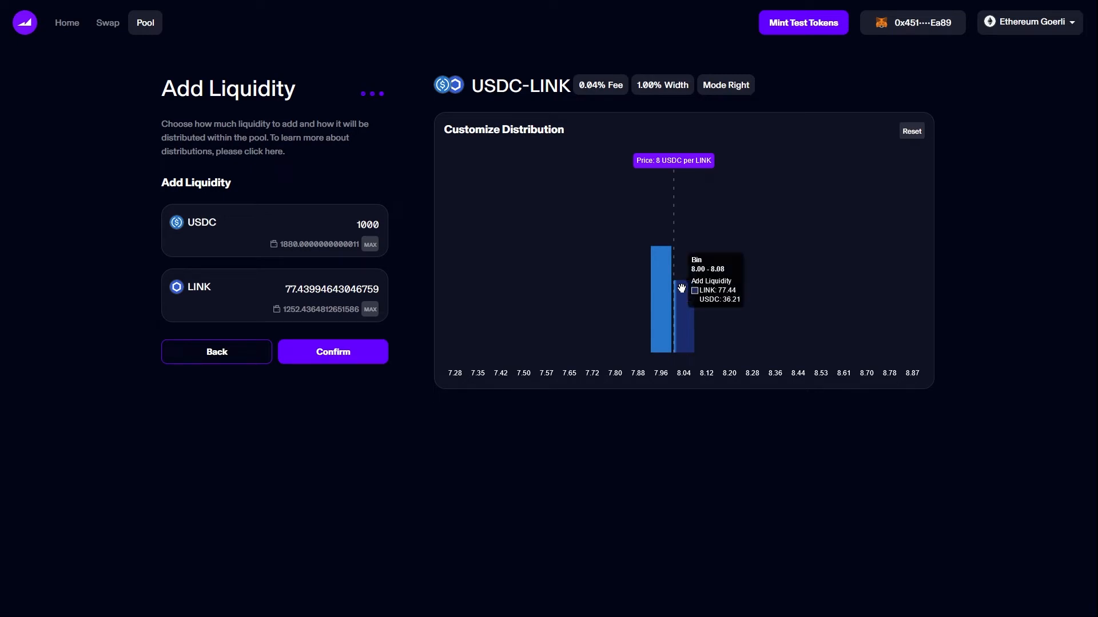
pyautogui.click(724, 85)
pyautogui.write('10')
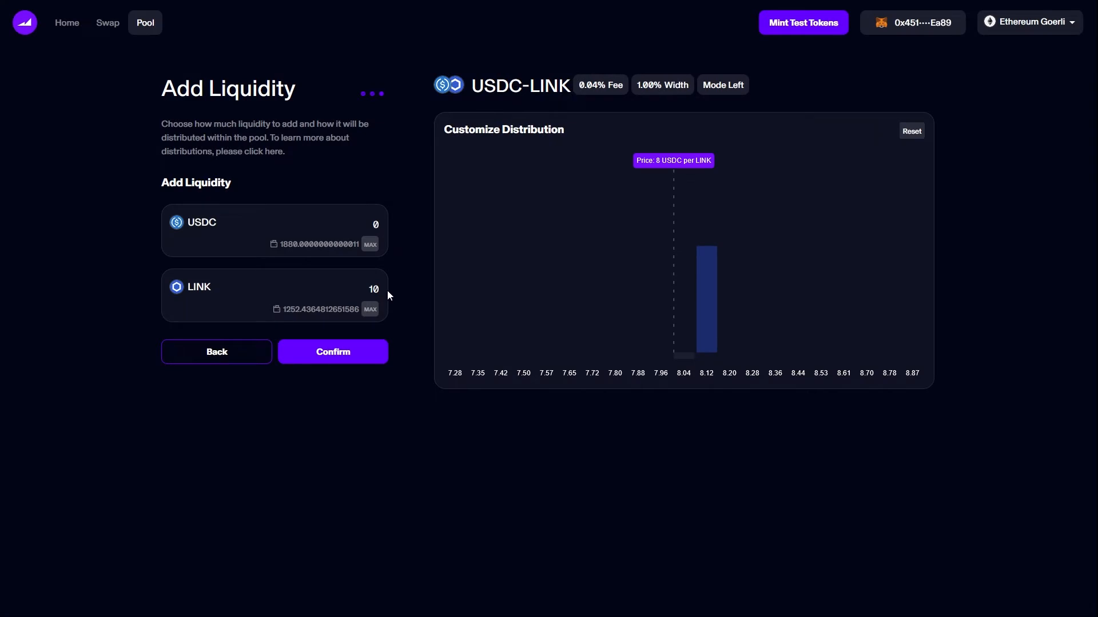
pyautogui.moveTo(381, 303)
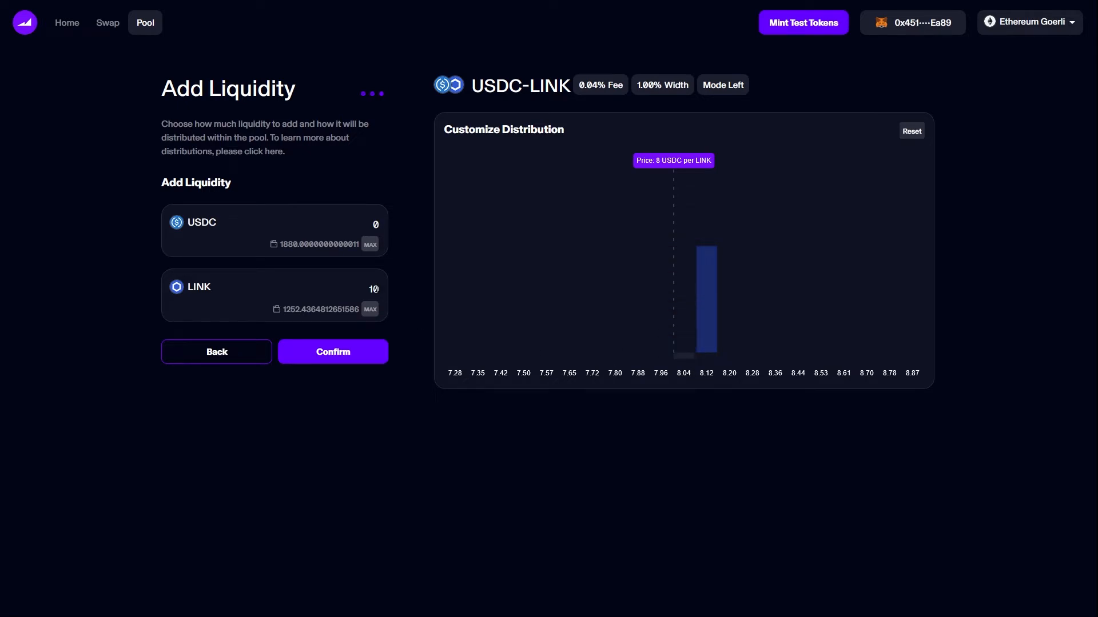
pyautogui.moveTo(685, 280)
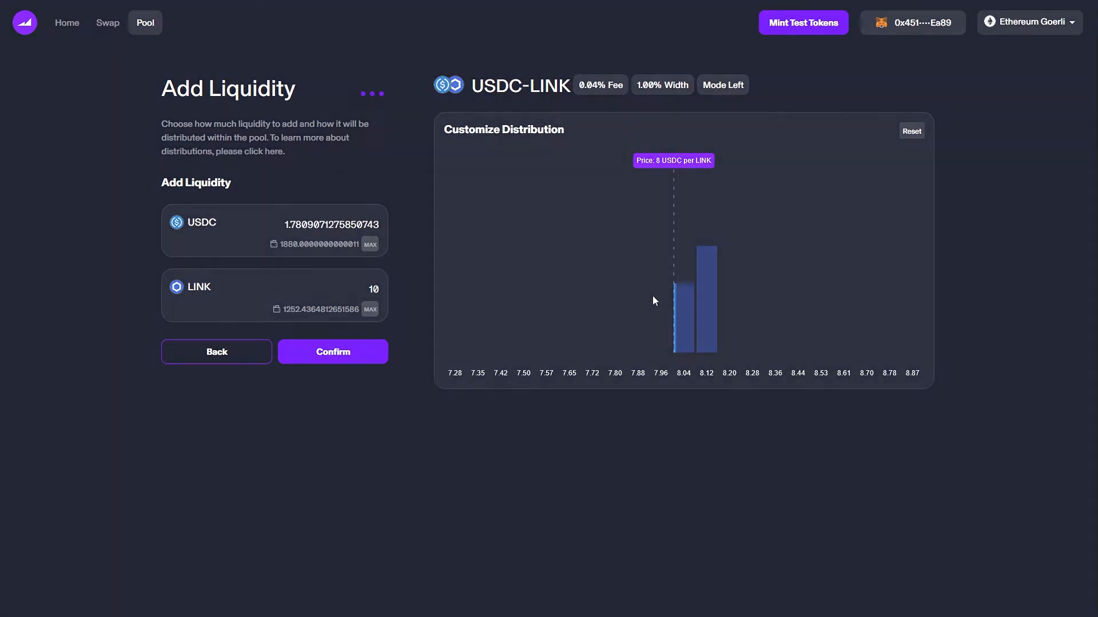
# - Switch the deposit mode from Left to Both
pyautogui.click(723, 84)
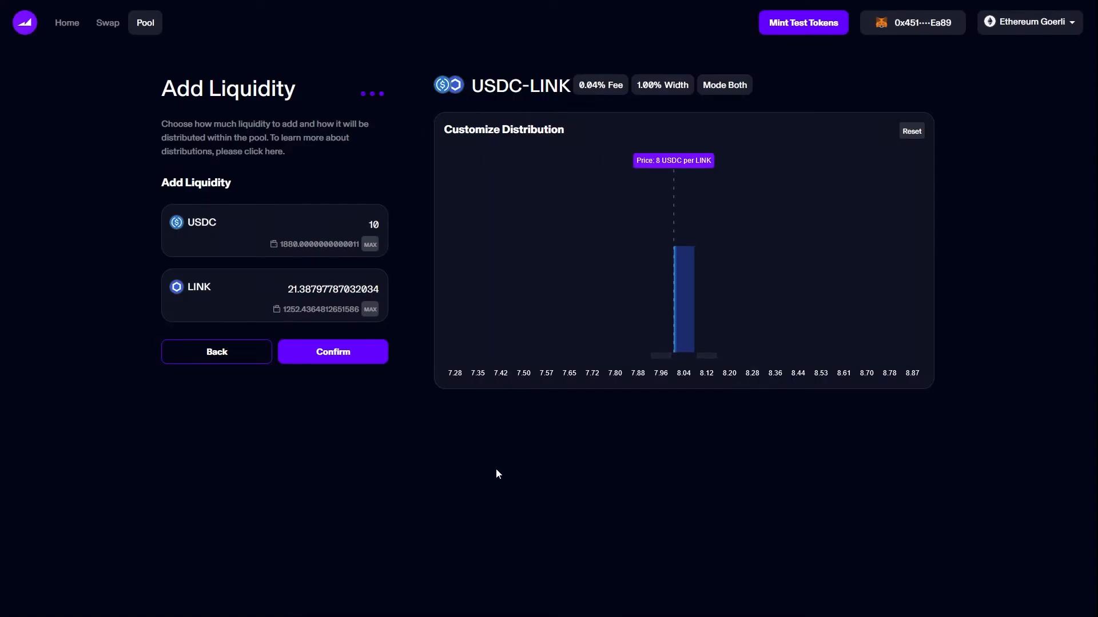
pyautogui.moveTo(676, 242)
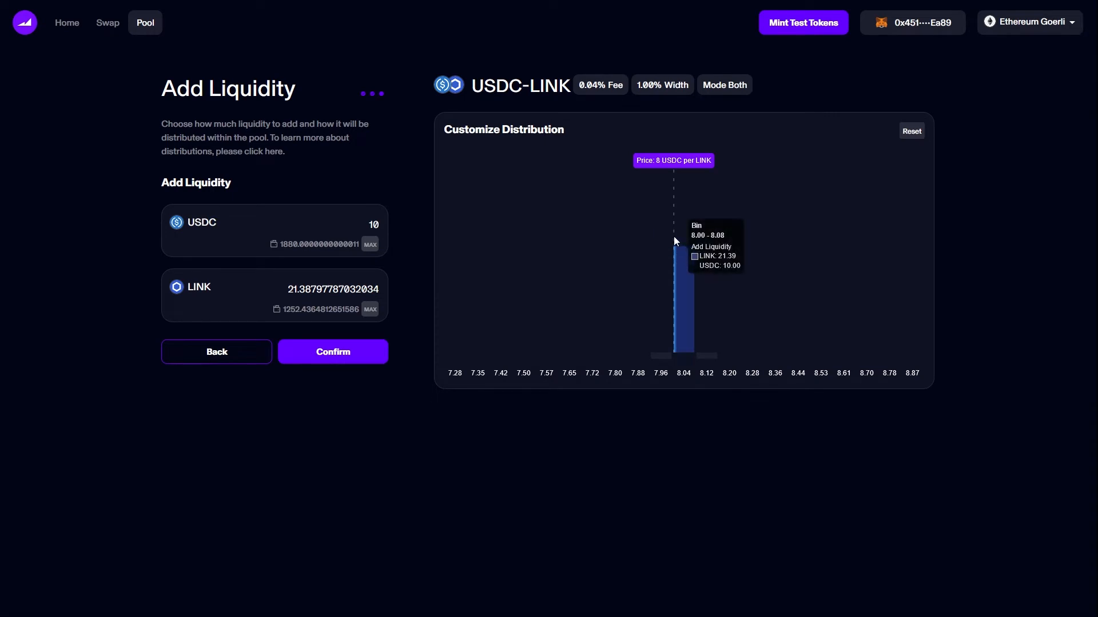
pyautogui.moveTo(402, 287)
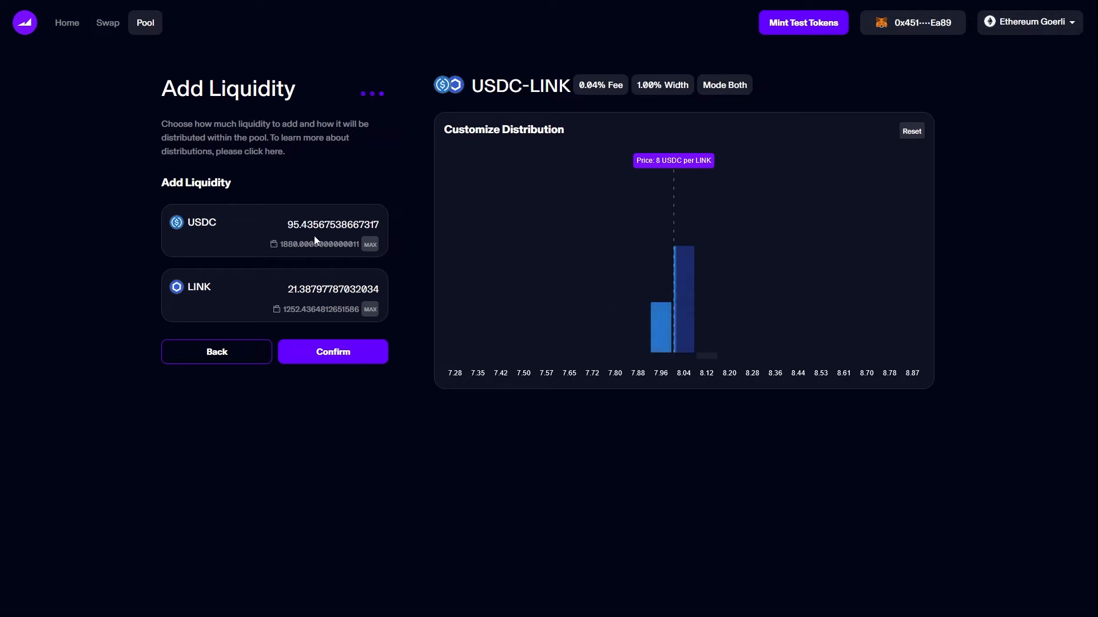
pyautogui.moveTo(708, 354)
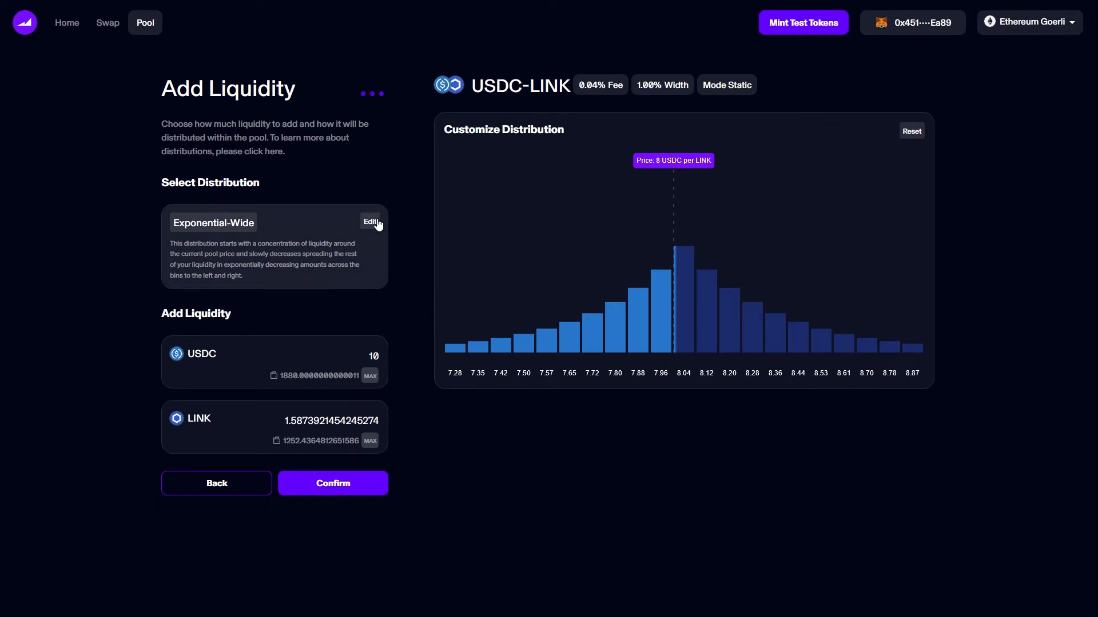
# - Apply Exponential-Narrow, then switch to Flat distribution and adjust a bin height
pyautogui.click(370, 221)
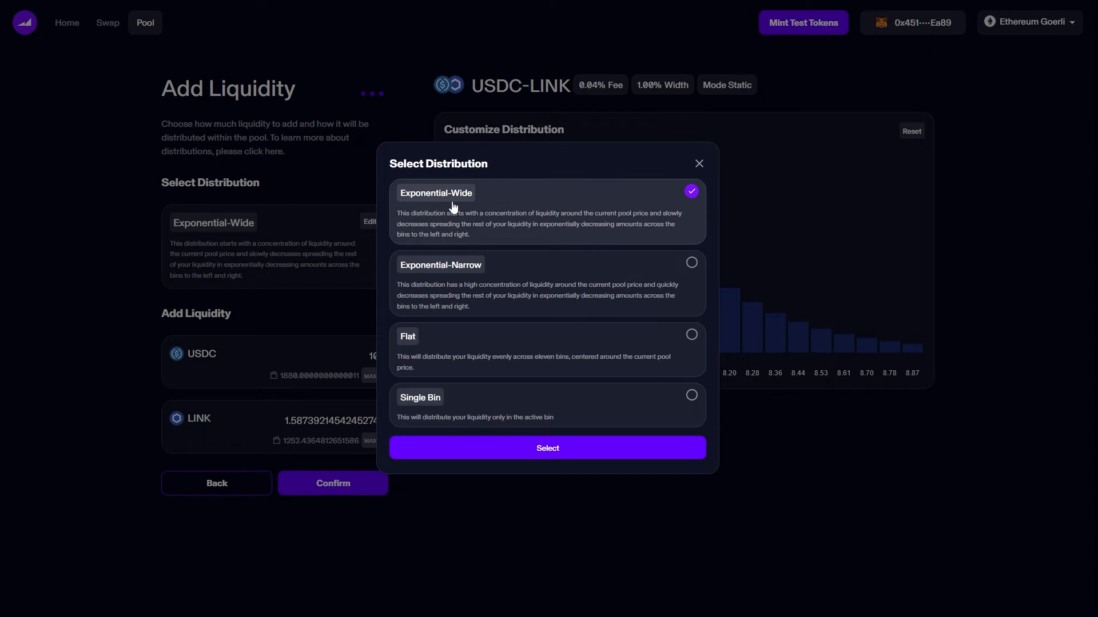
pyautogui.moveTo(434, 355)
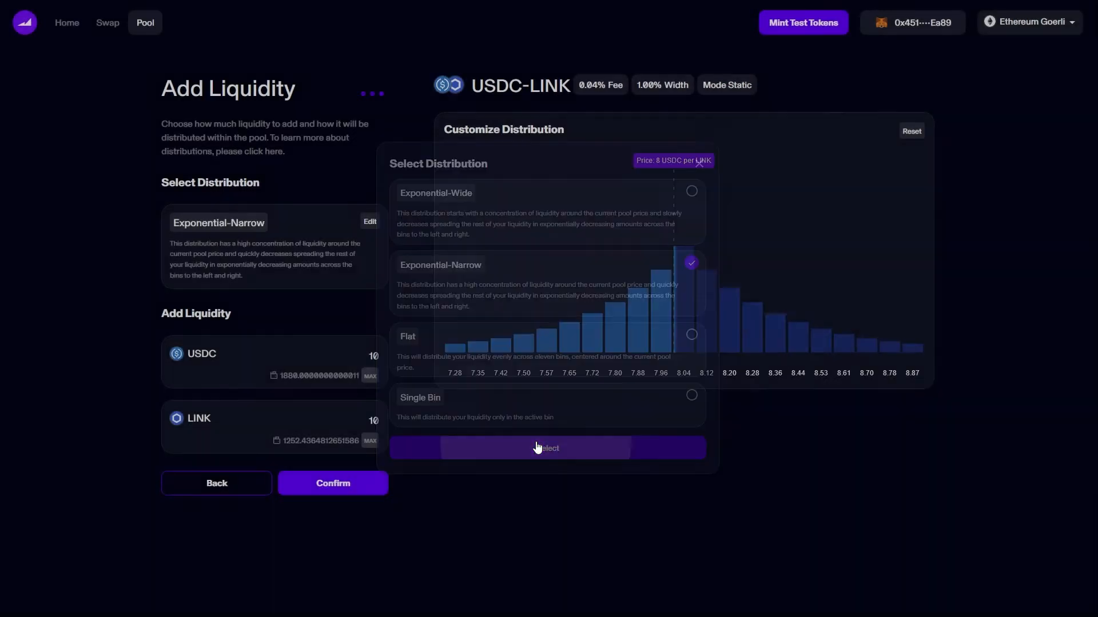
pyautogui.click(546, 448)
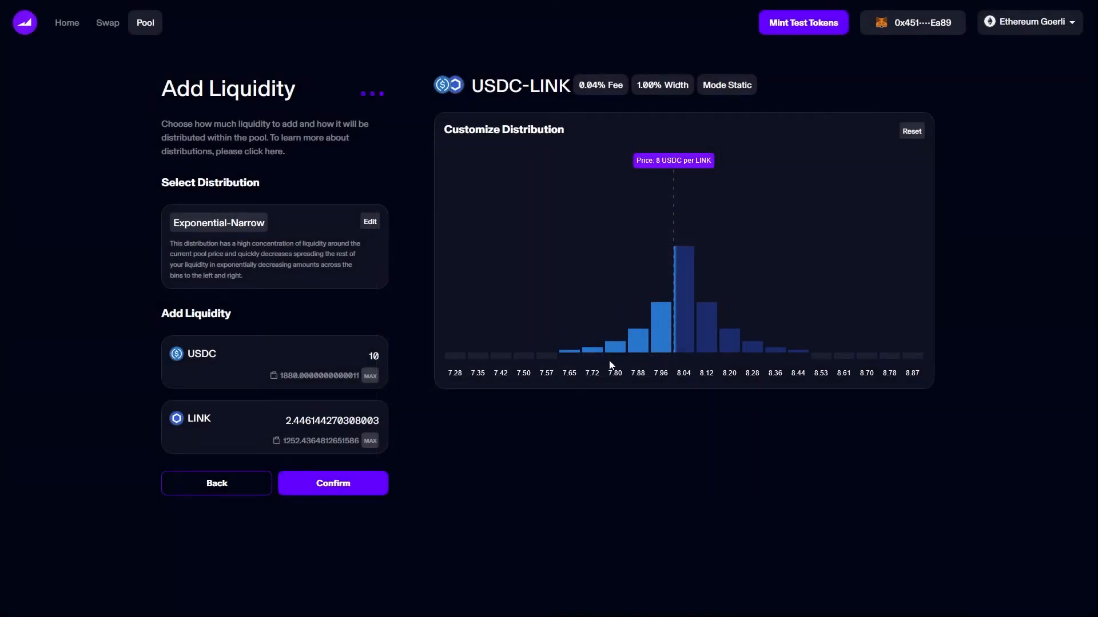
pyautogui.click(369, 221)
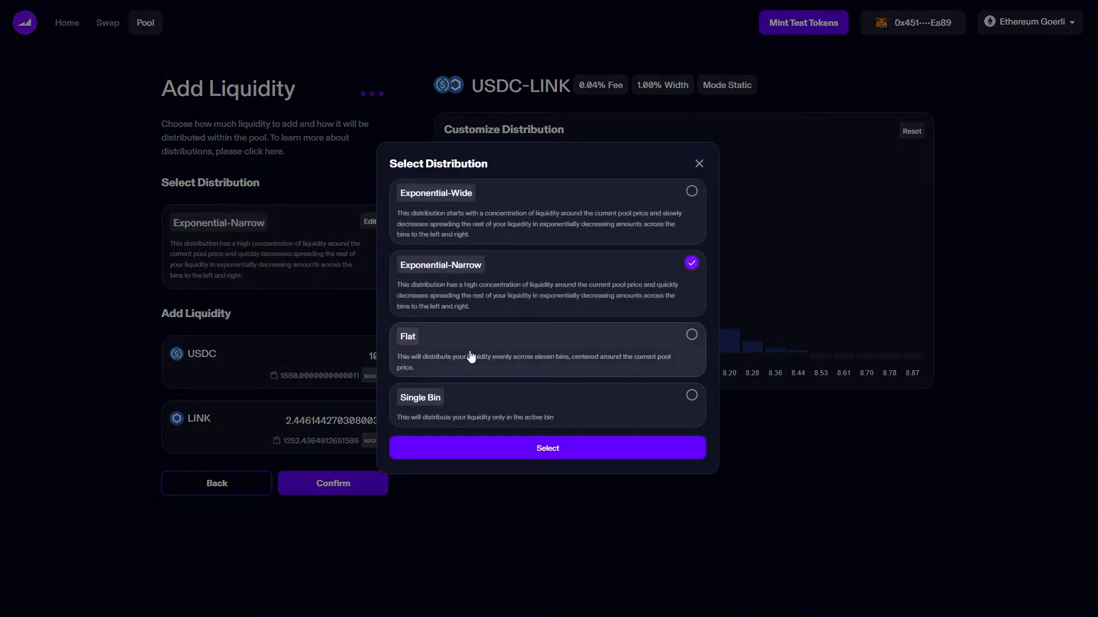
pyautogui.click(547, 448)
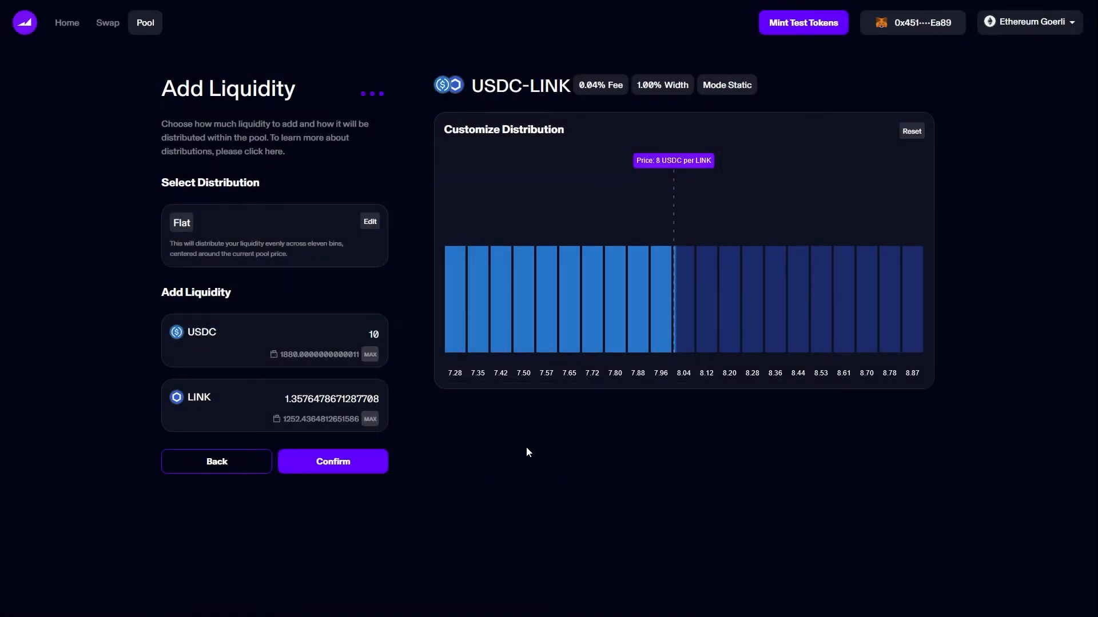
pyautogui.click(373, 334)
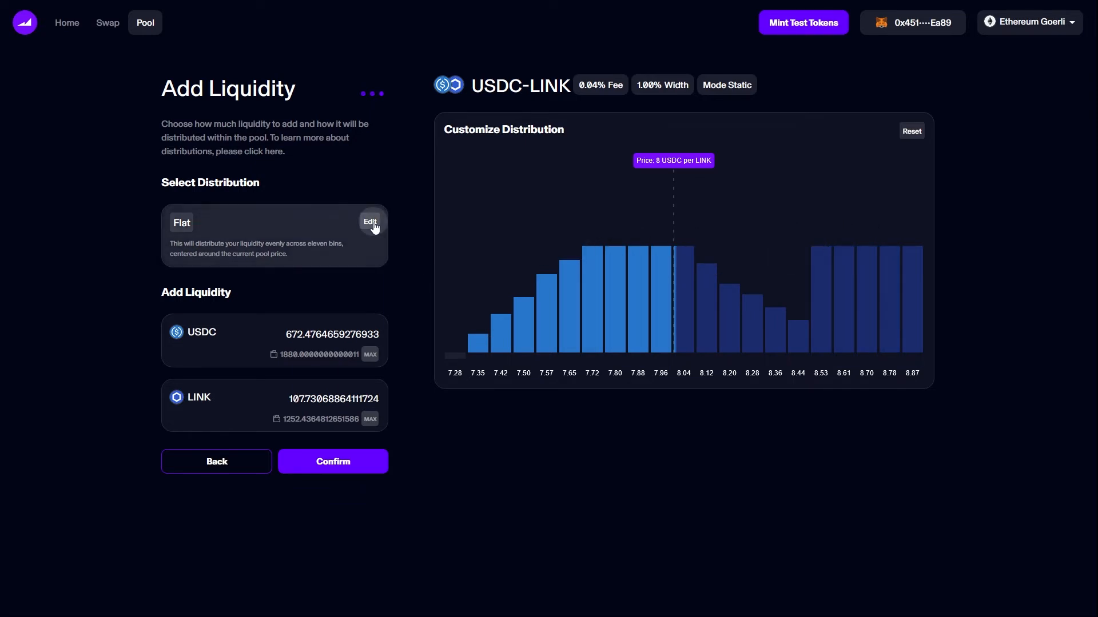
# - Apply the Exponential-Wide distribution and submit the 1000 USDC position for confirmation
pyautogui.click(370, 222)
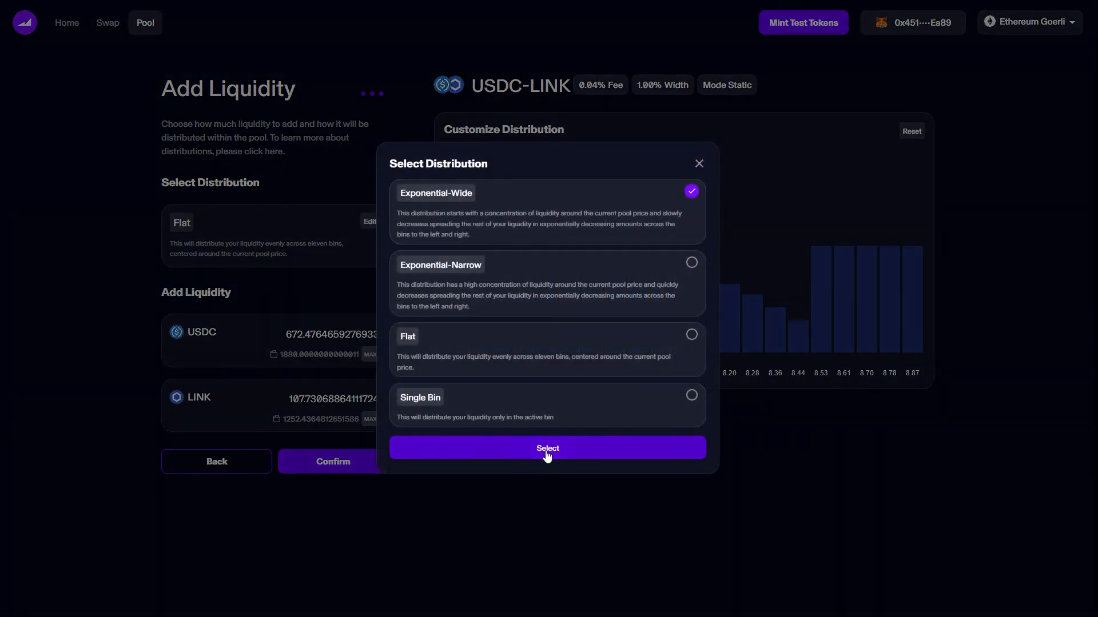
pyautogui.click(547, 448)
pyautogui.write('1000')
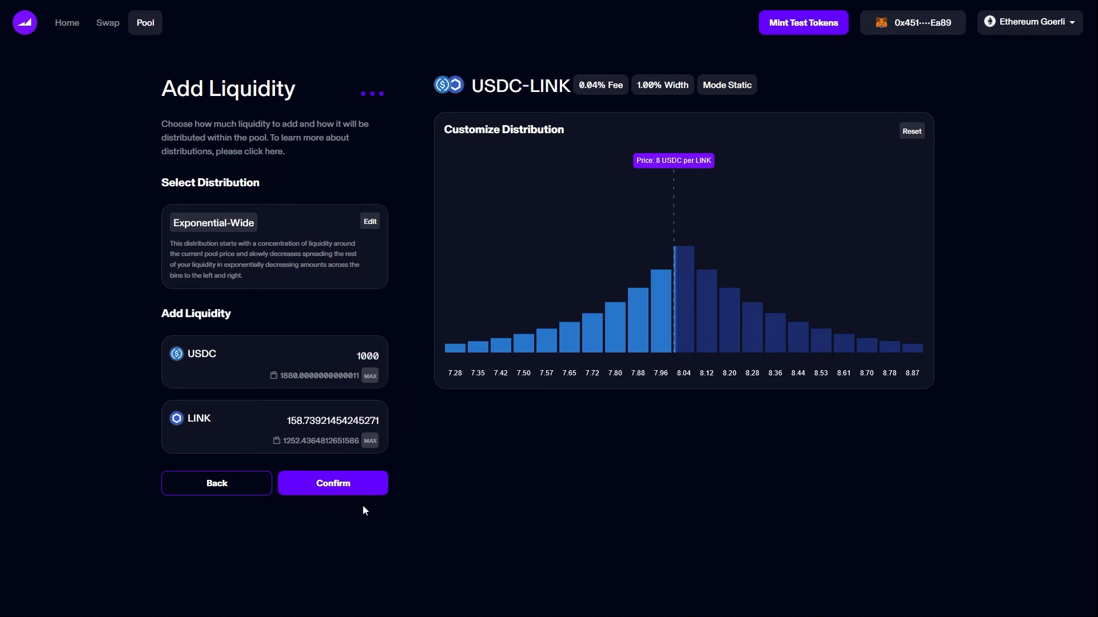
pyautogui.click(333, 483)
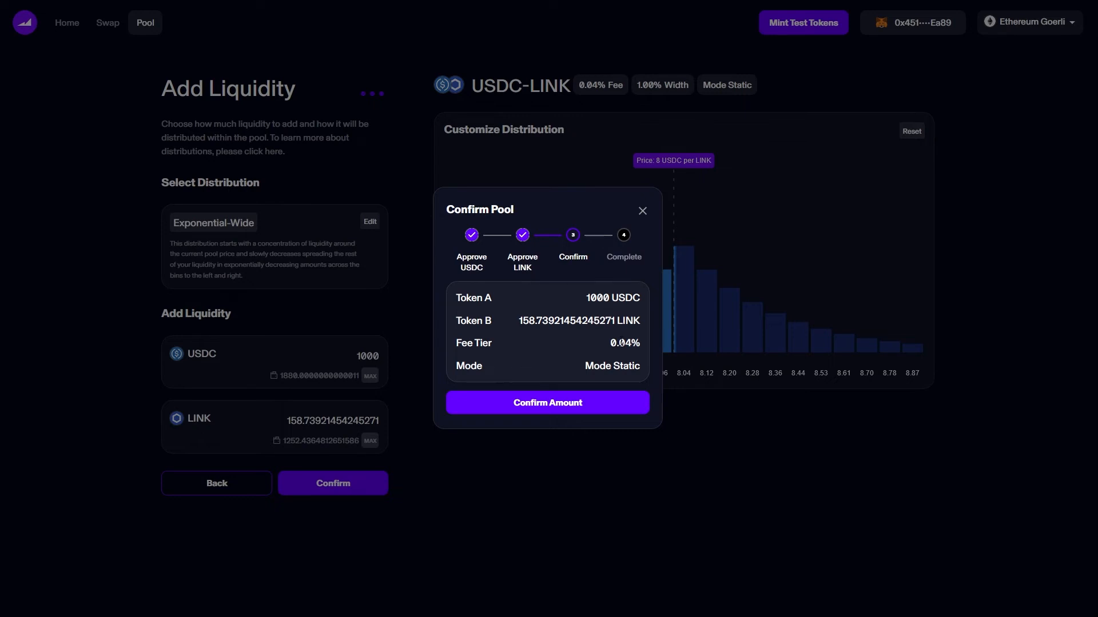
pyautogui.moveTo(585, 380)
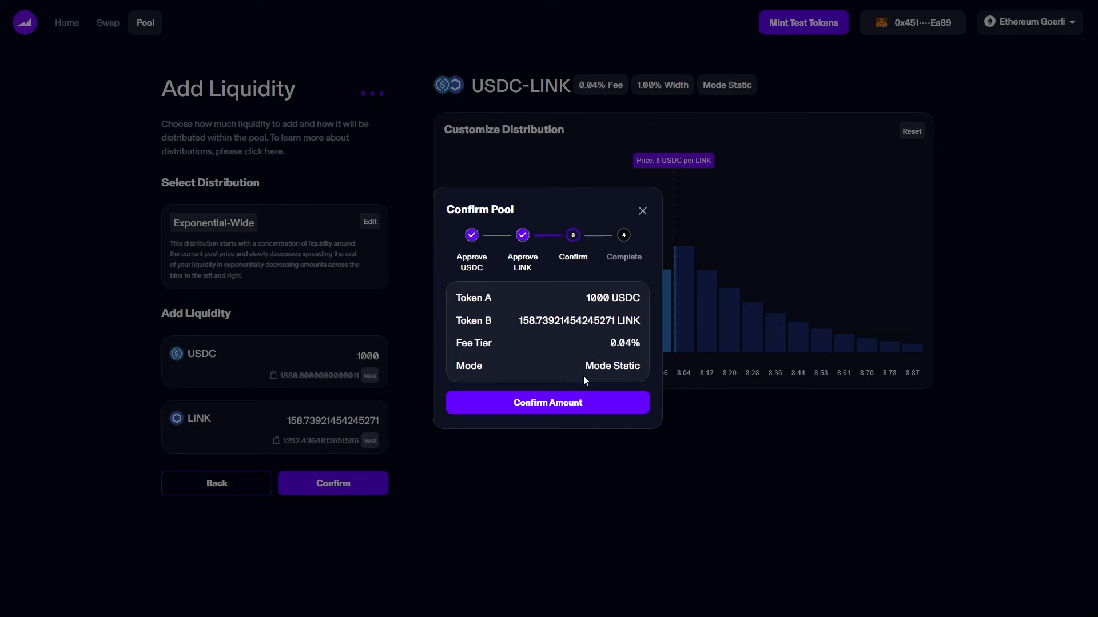
# - Confirm the deposit amounts and approve the MetaMask transaction until Add Liquidity succeeds
pyautogui.click(546, 402)
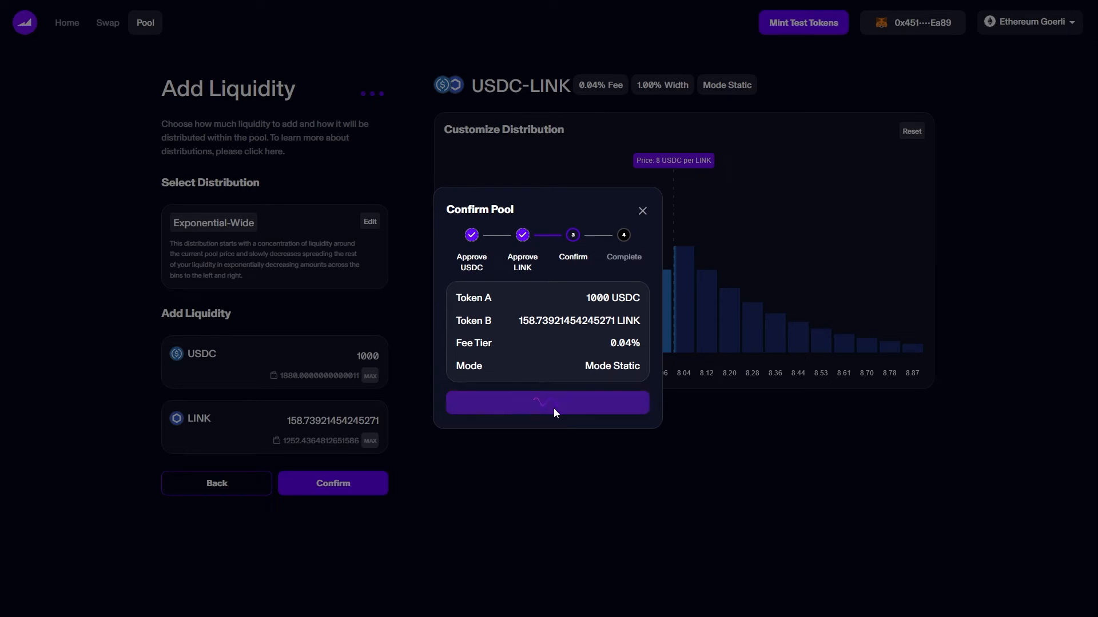
pyautogui.click(546, 402)
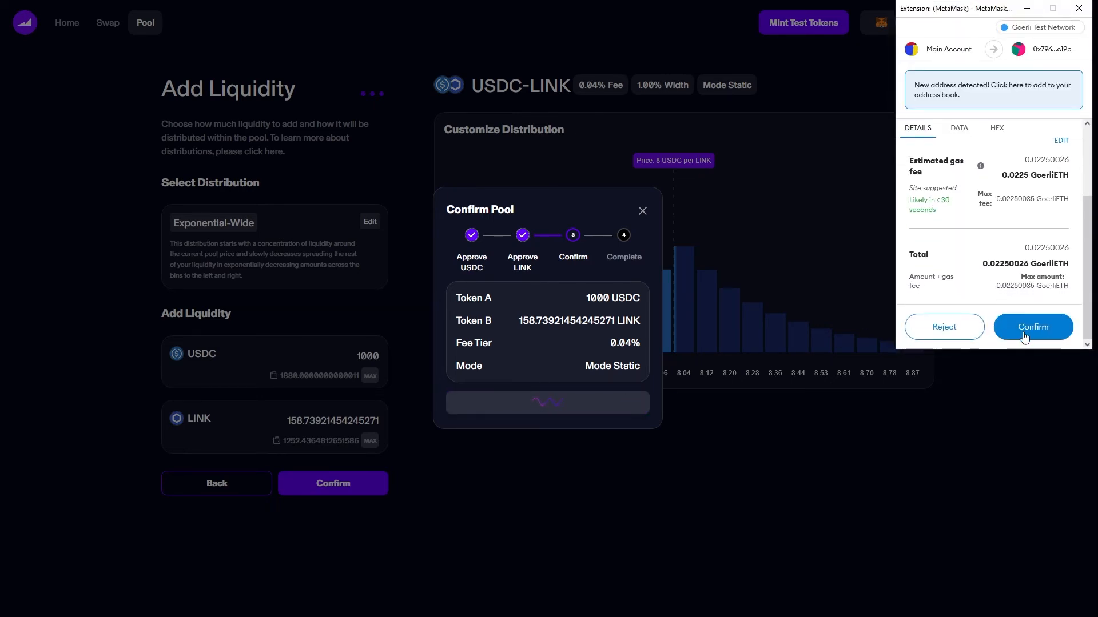
pyautogui.click(1032, 327)
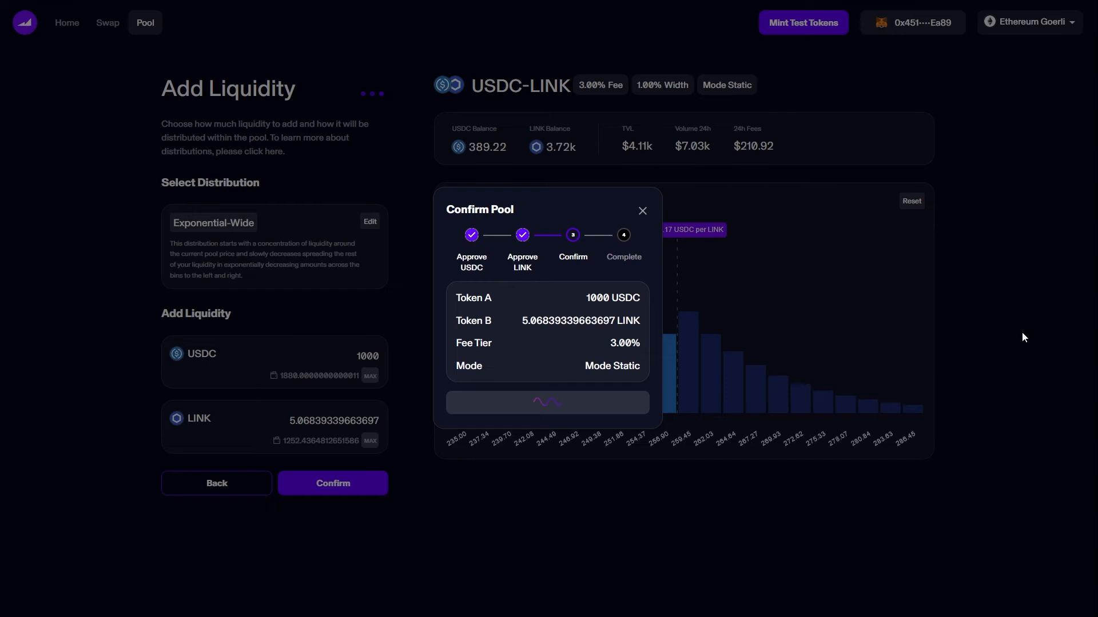
pyautogui.click(547, 402)
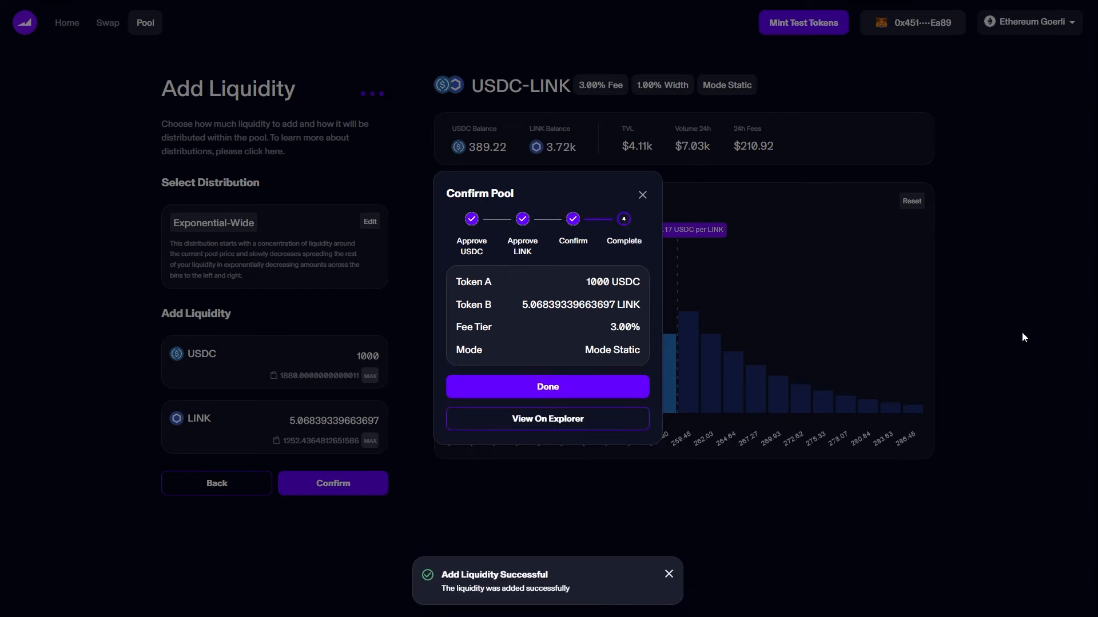
pyautogui.moveTo(527, 545)
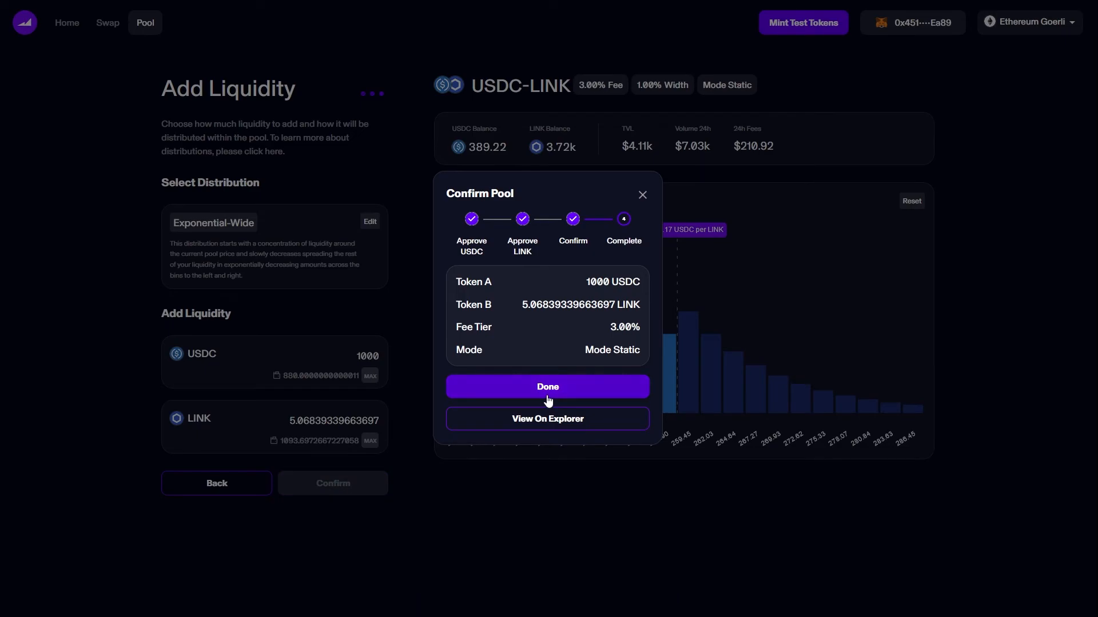
# - Open Manage for the USDC-LINK position holding 473.13 USDC and 226.43 LINK
pyautogui.click(547, 387)
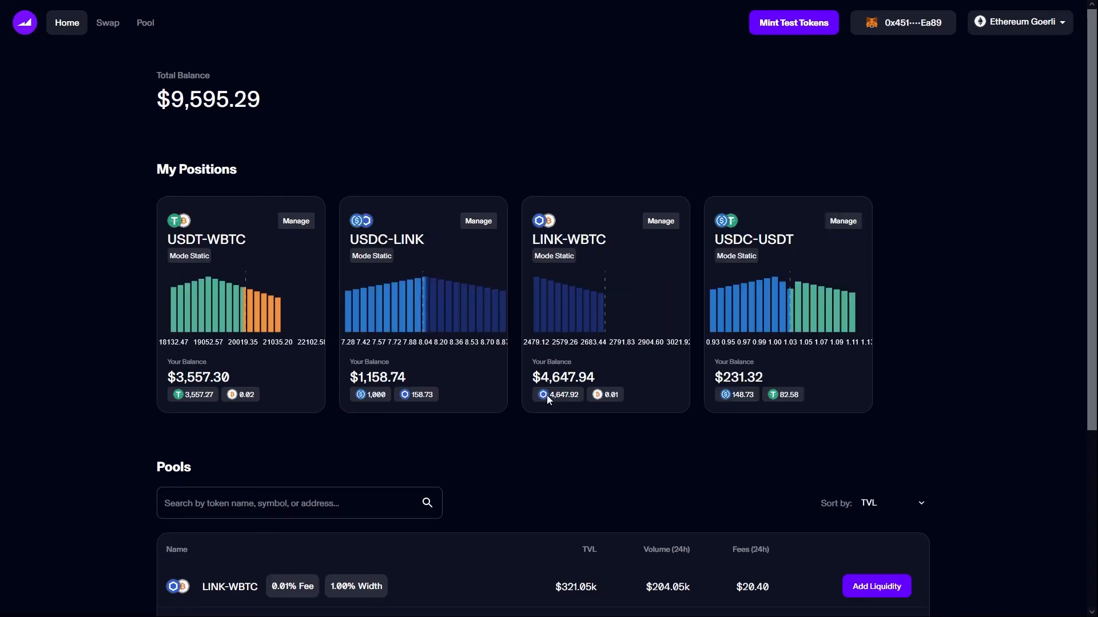
pyautogui.moveTo(427, 364)
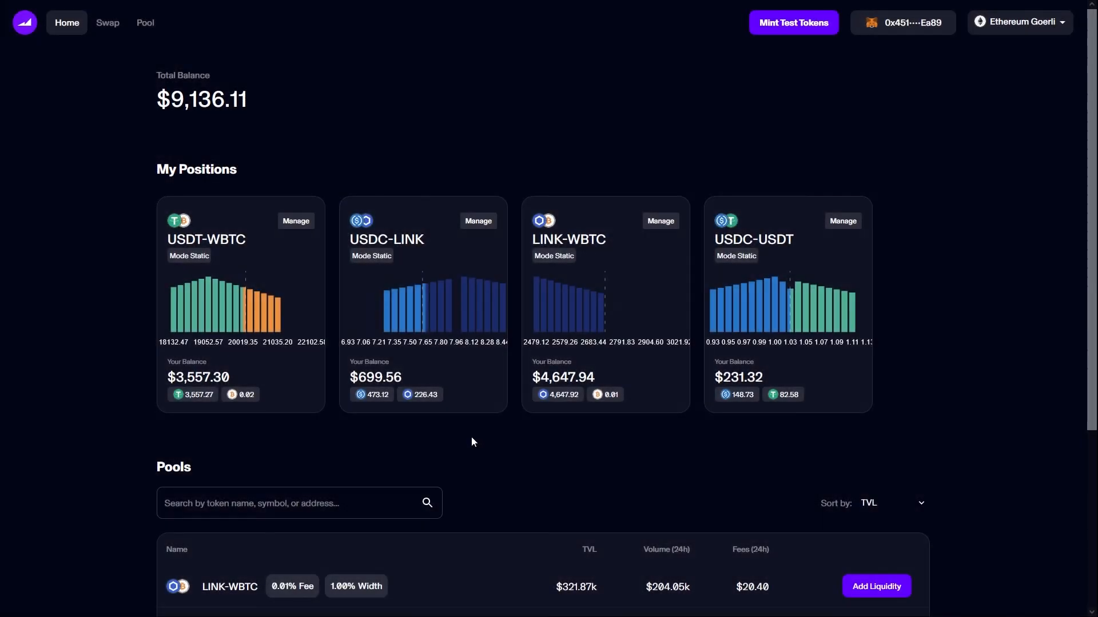
pyautogui.click(478, 221)
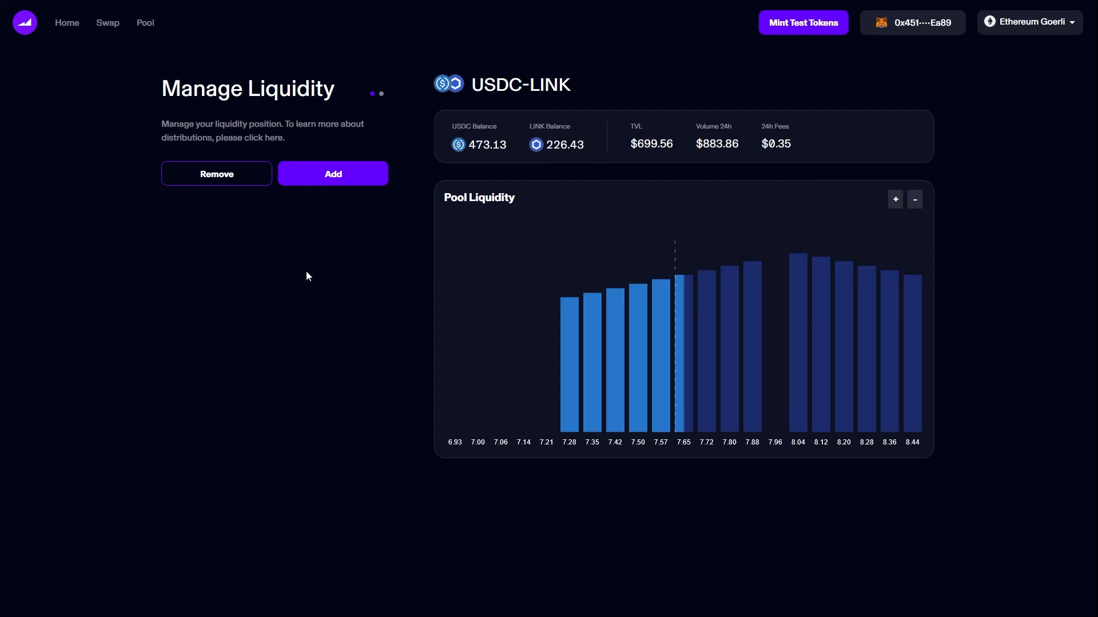
pyautogui.moveTo(359, 196)
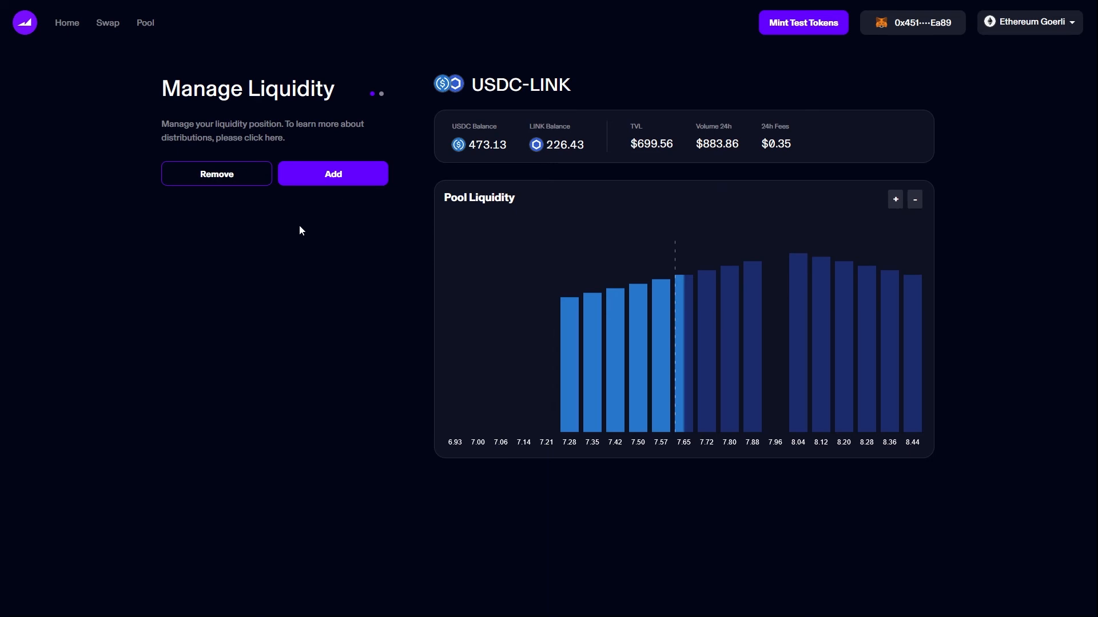
# - Select the 7.24–7.31, 7.31–7.38 and 7.38–7.46 USDC-LINK bins for removal (about 95.68 USDC)
pyautogui.click(215, 174)
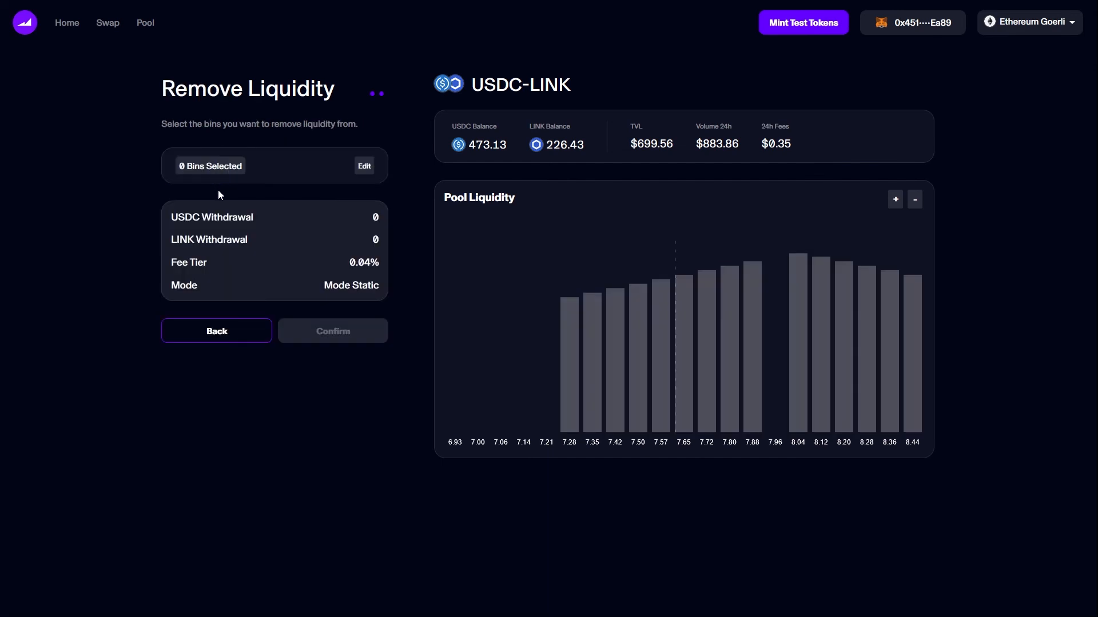
pyautogui.moveTo(278, 199)
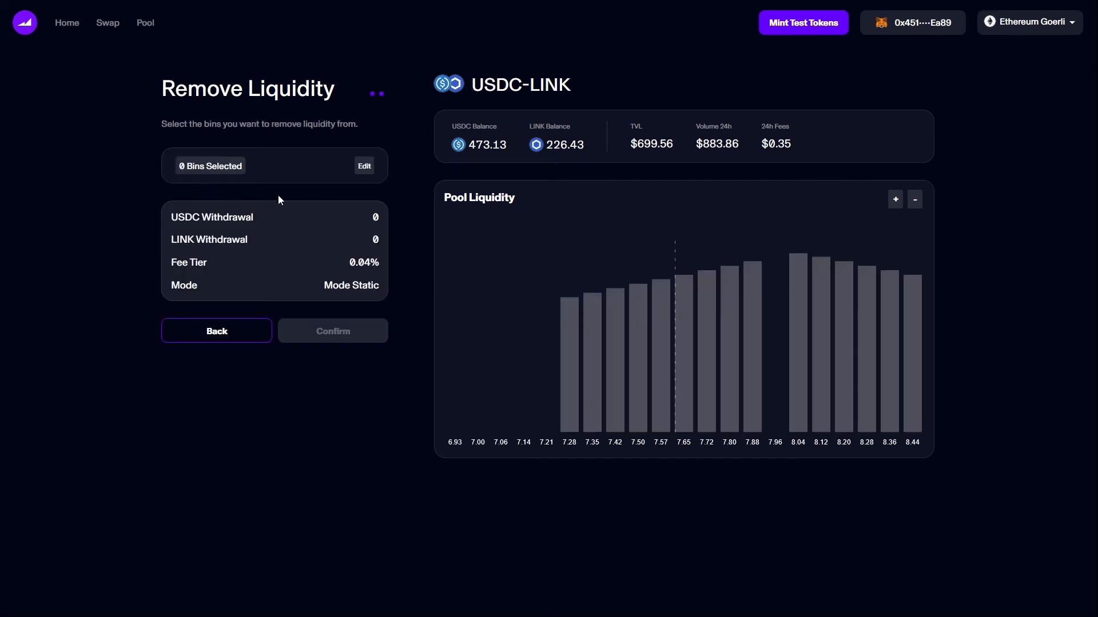
pyautogui.moveTo(670, 318)
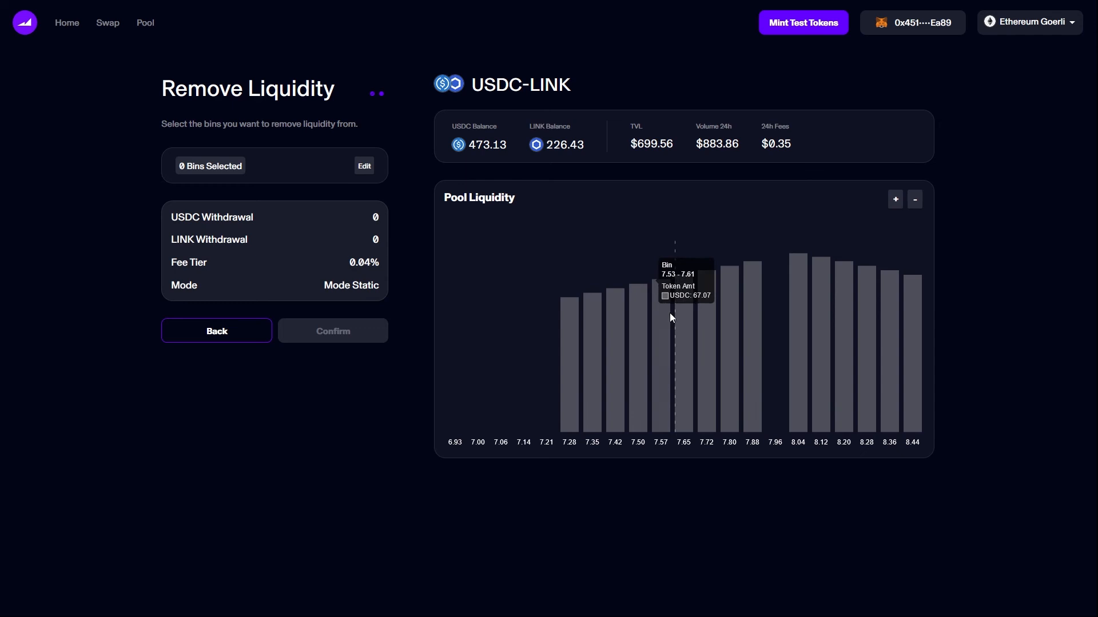
pyautogui.moveTo(422, 201)
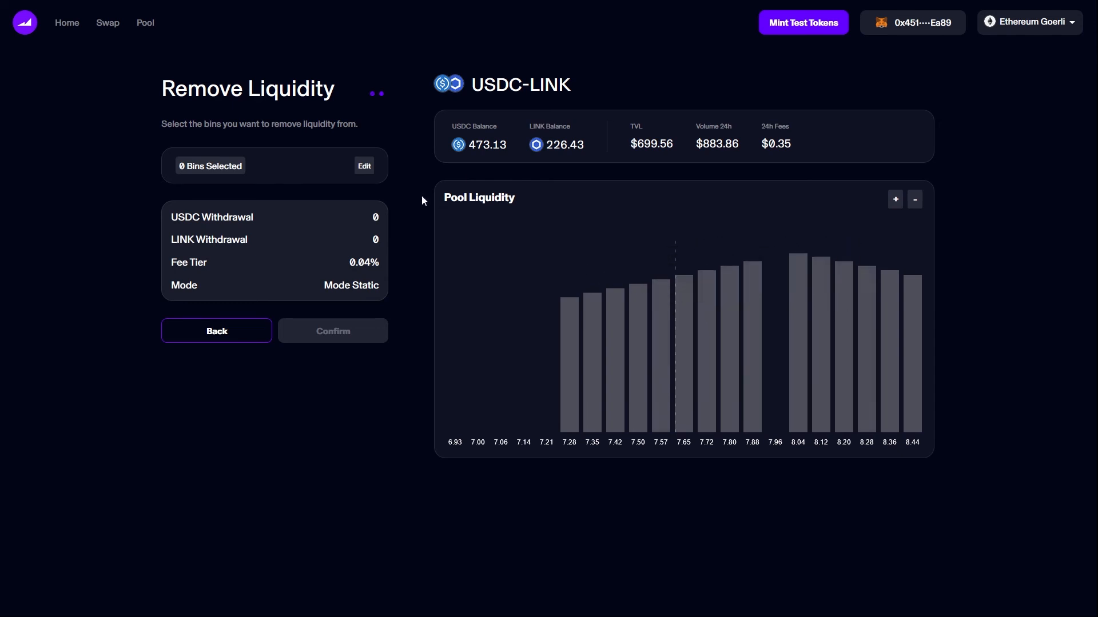
pyautogui.click(364, 166)
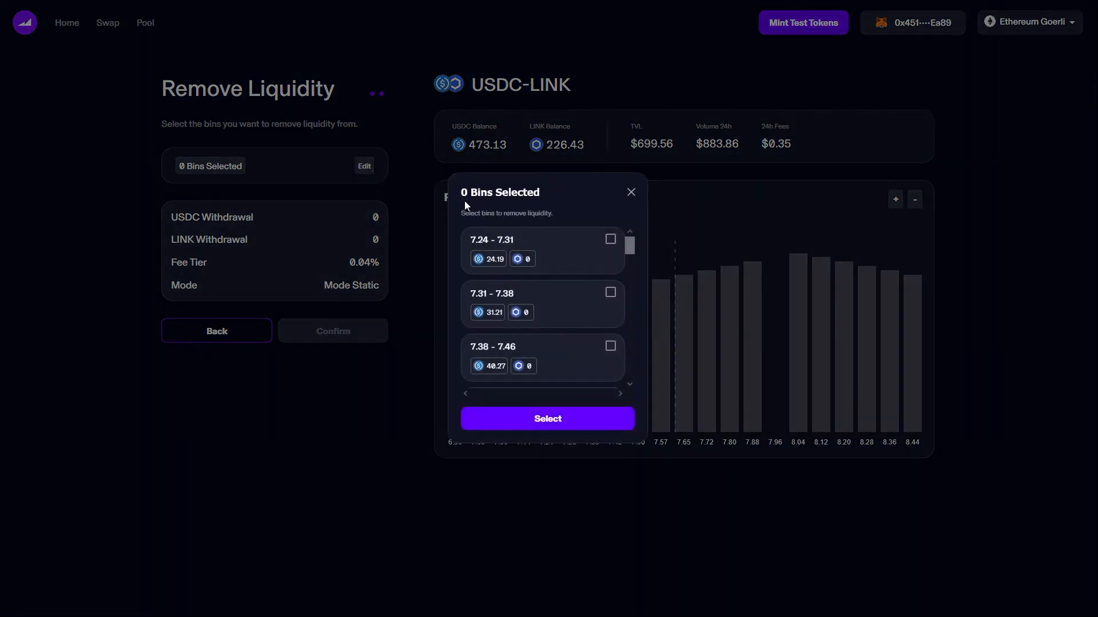
pyautogui.click(610, 239)
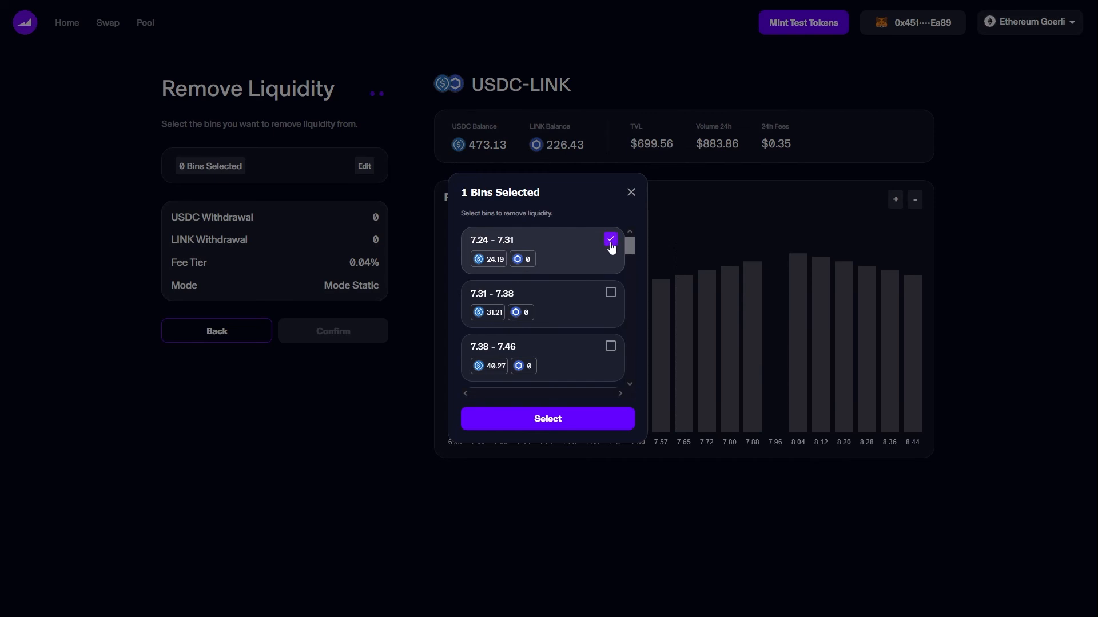
pyautogui.click(610, 239)
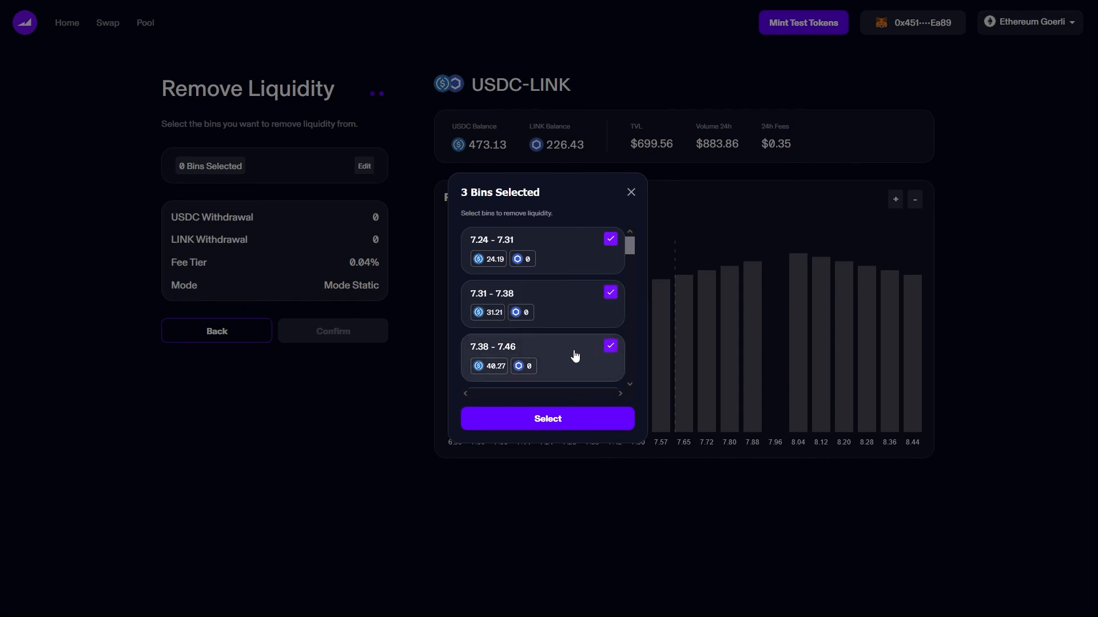
pyautogui.click(547, 418)
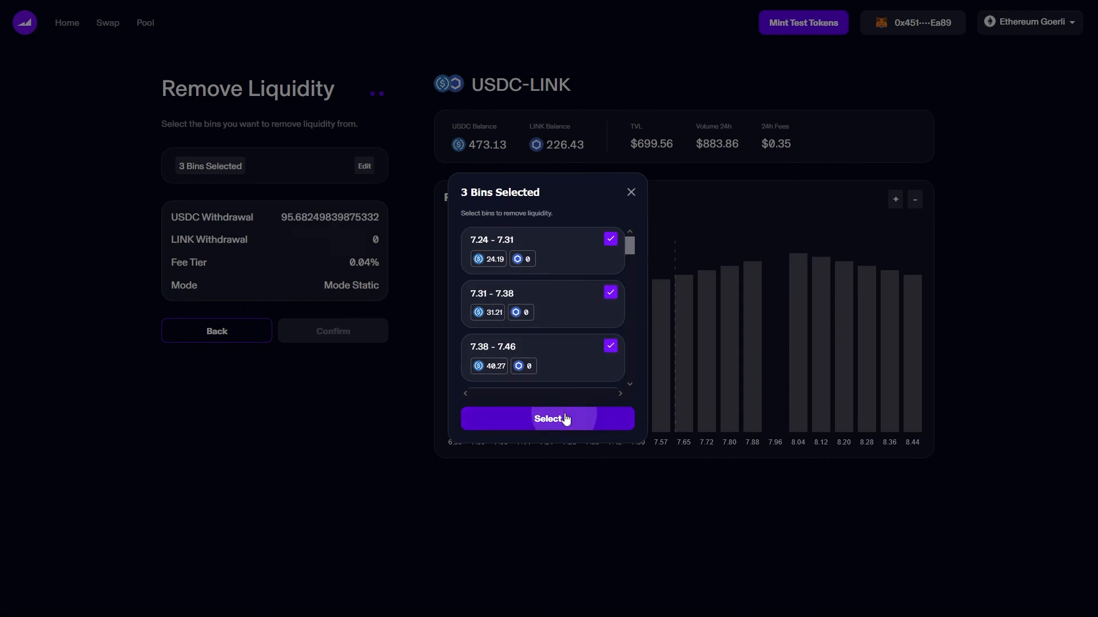
pyautogui.click(548, 419)
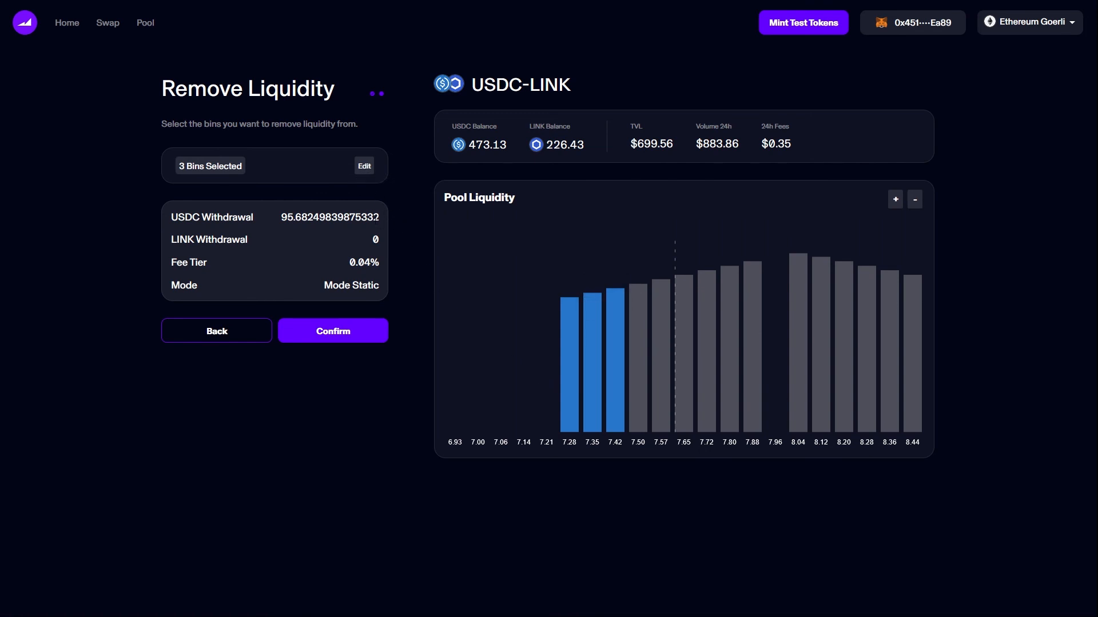
pyautogui.moveTo(357, 231)
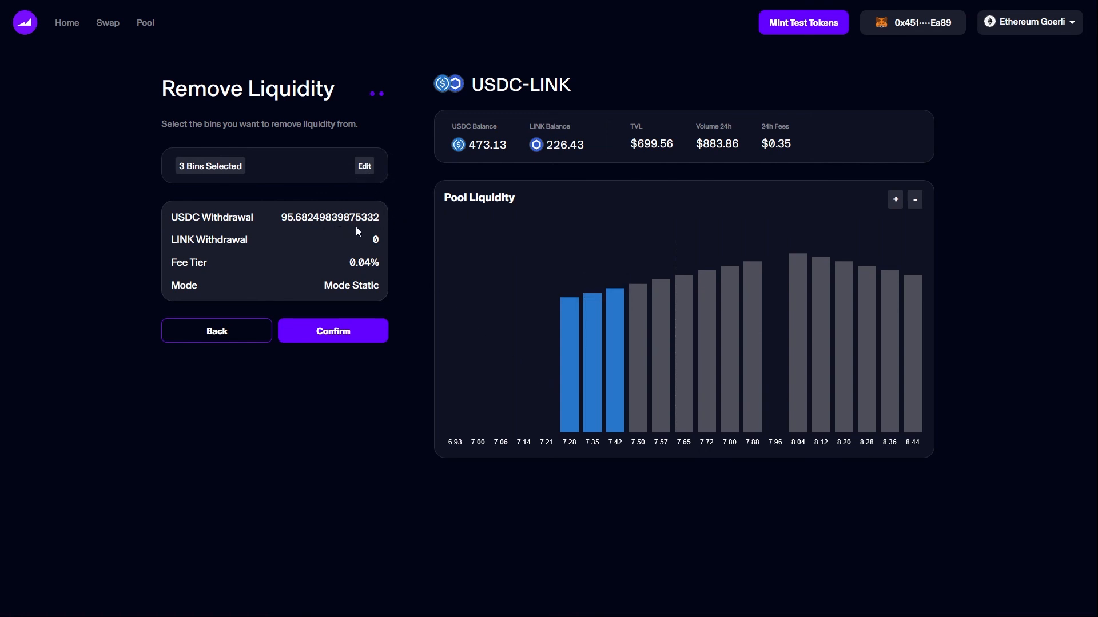
pyautogui.moveTo(400, 229)
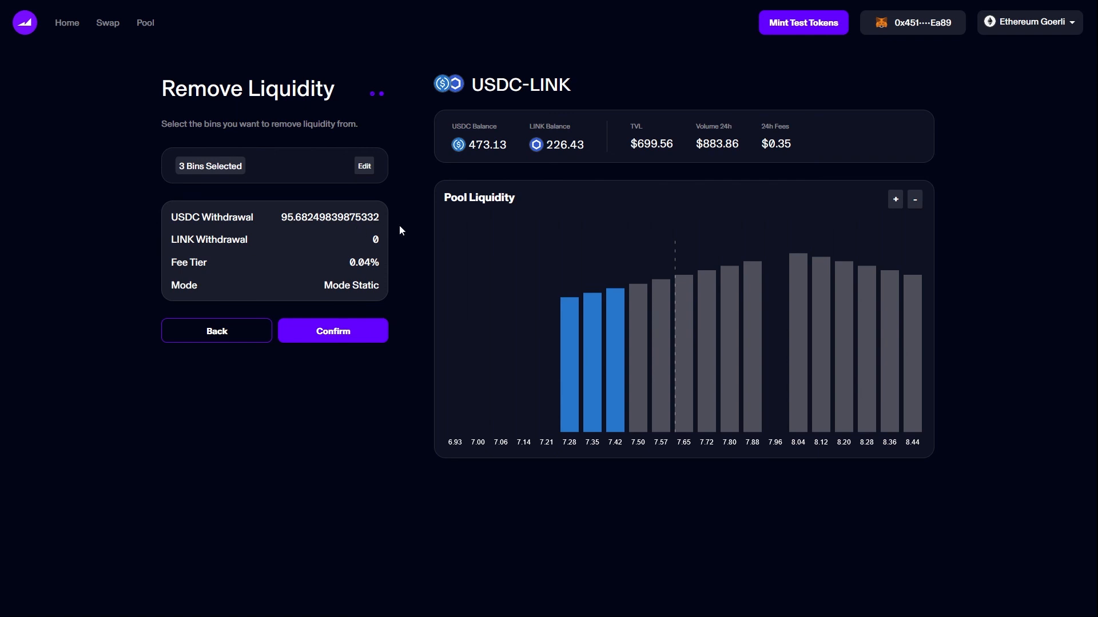
pyautogui.moveTo(379, 253)
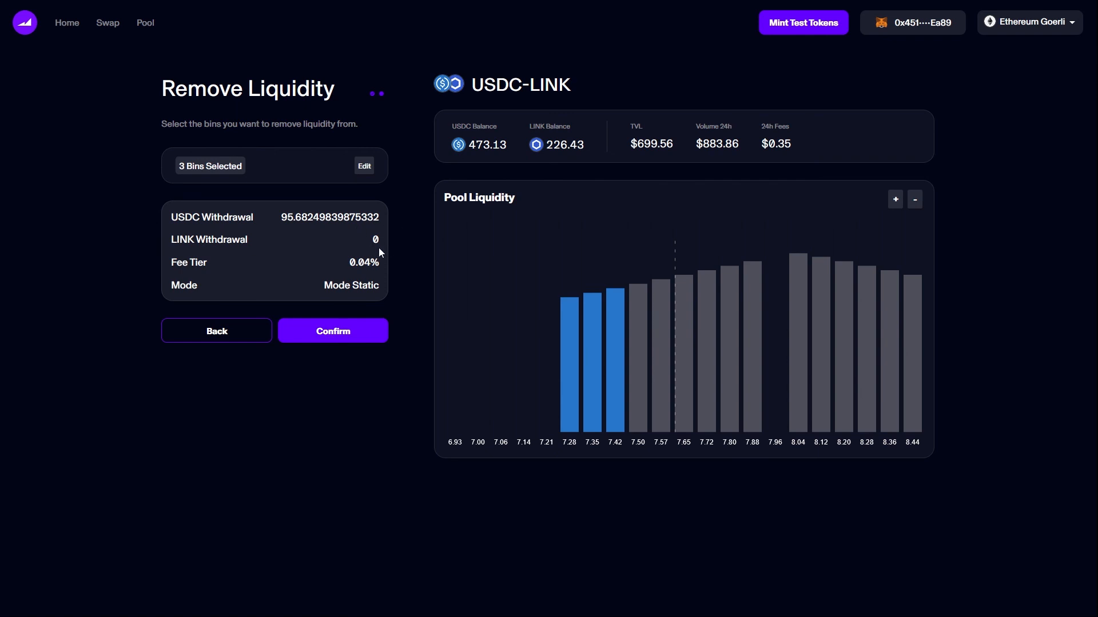
pyautogui.moveTo(353, 343)
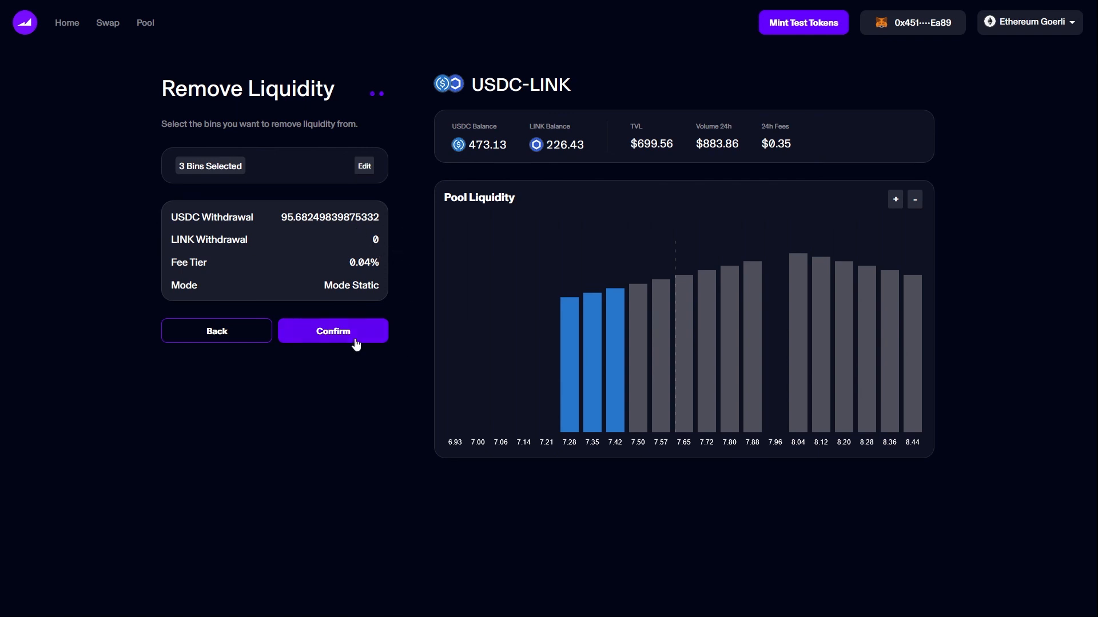
# - Confirm and approve withdrawing 95.68 USDC from the three bins, then finish on the overview
pyautogui.click(332, 331)
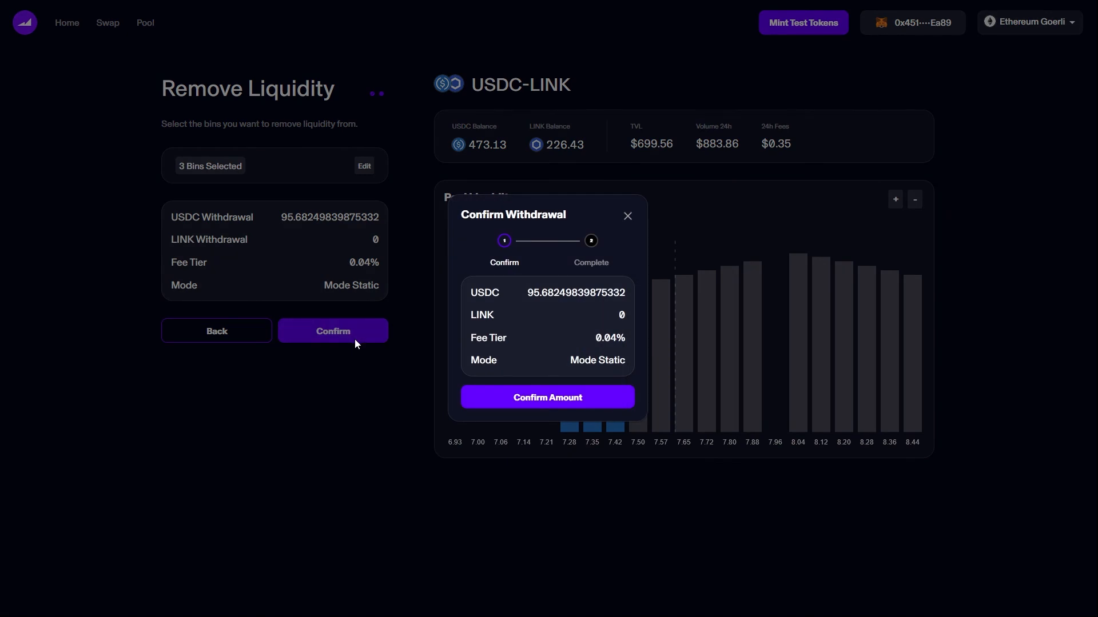
pyautogui.click(546, 396)
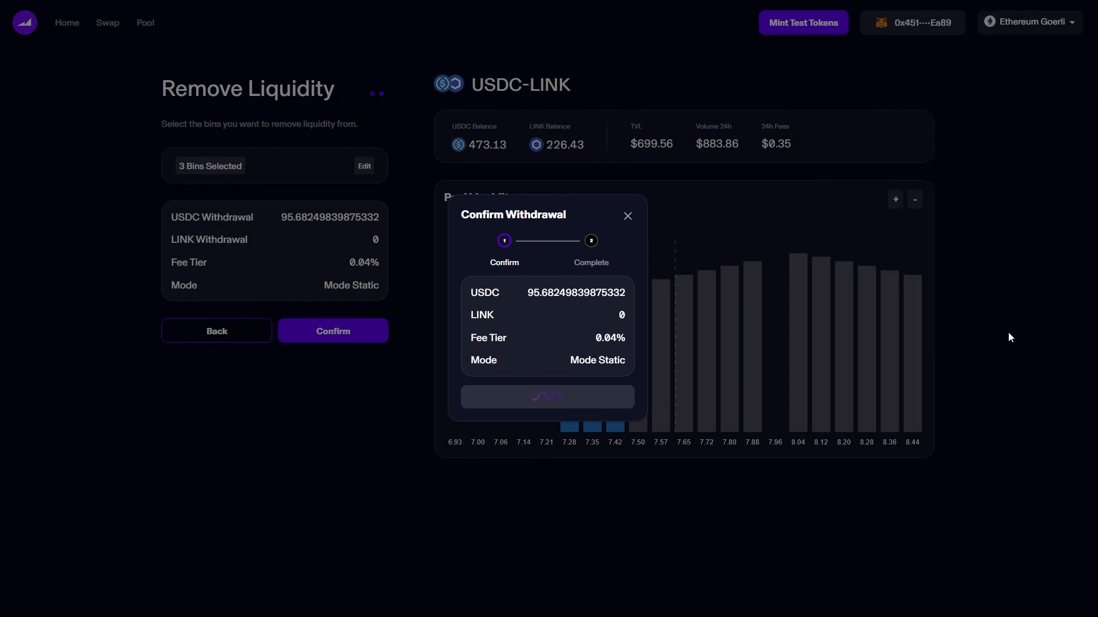
pyautogui.click(333, 331)
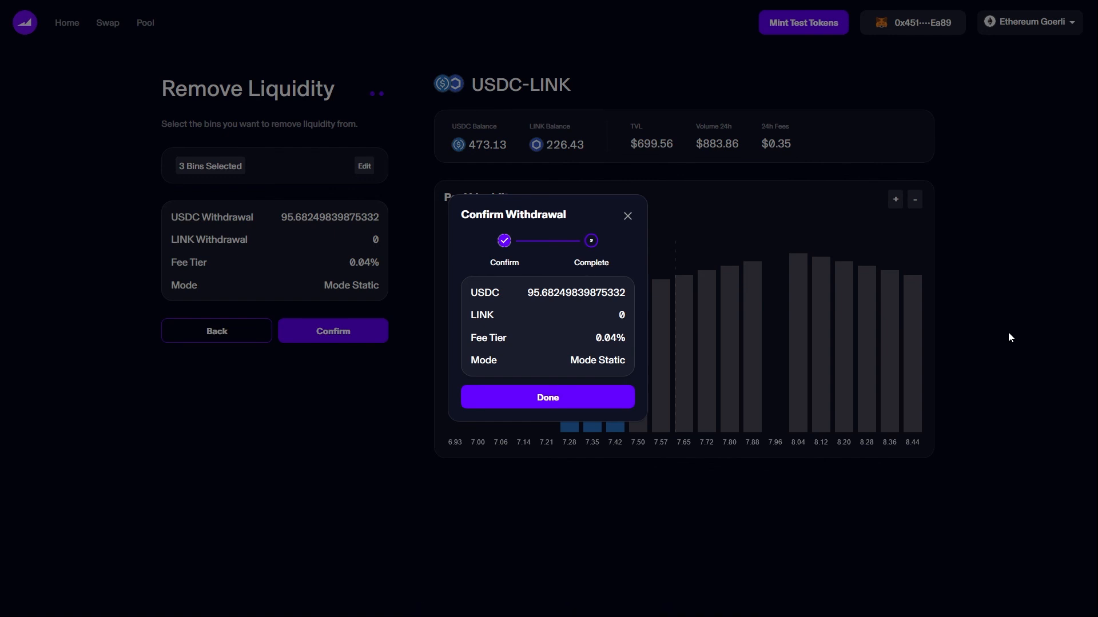
pyautogui.click(547, 397)
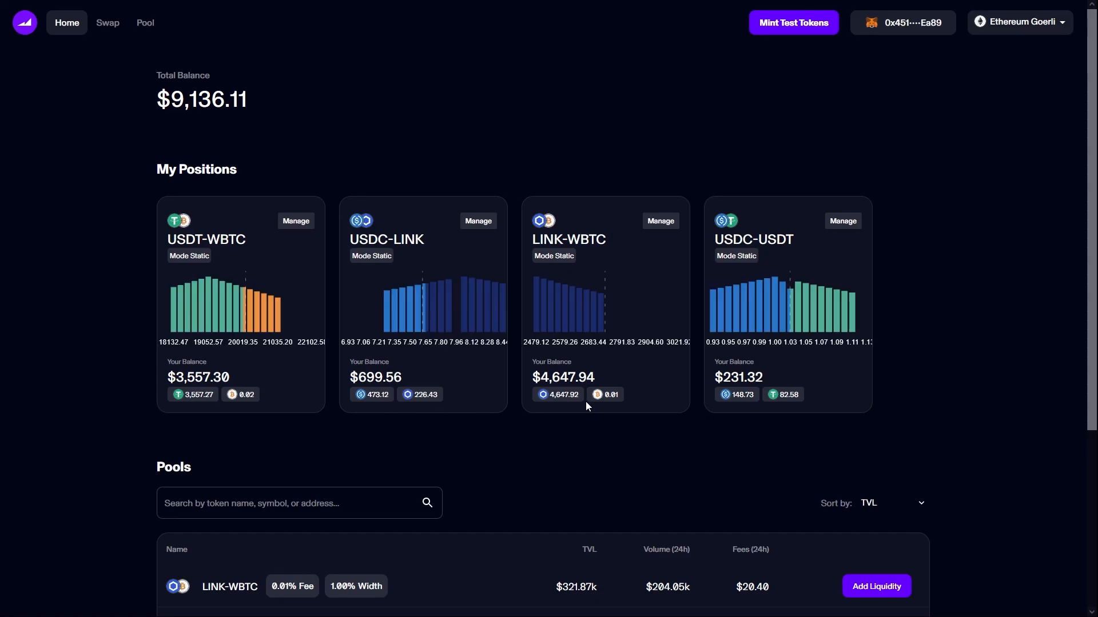